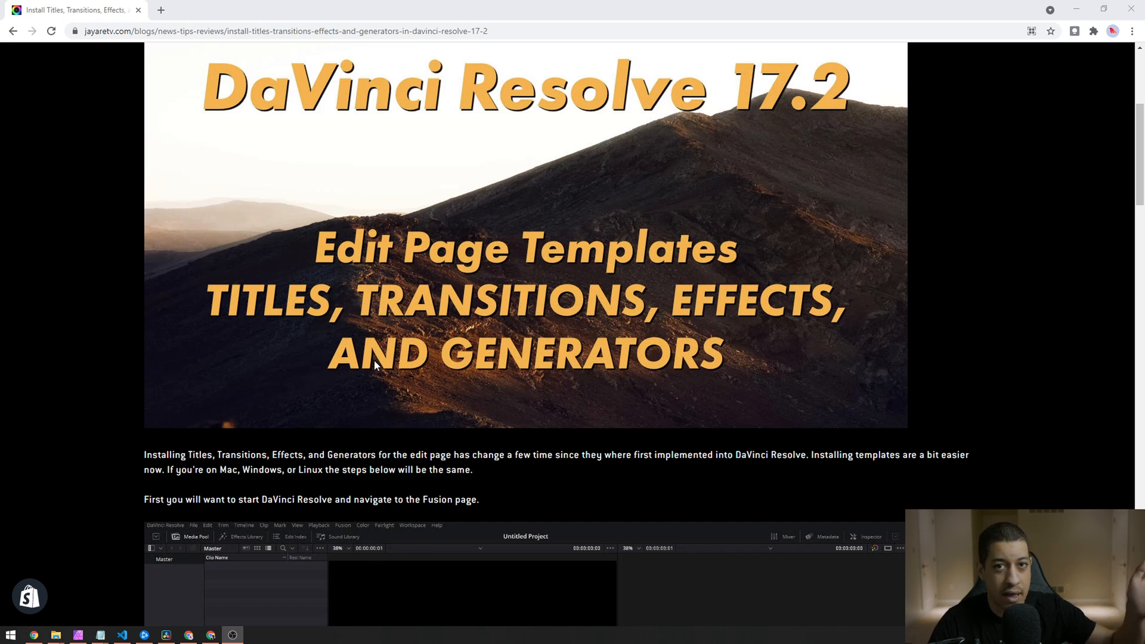
pyautogui.moveTo(375, 368)
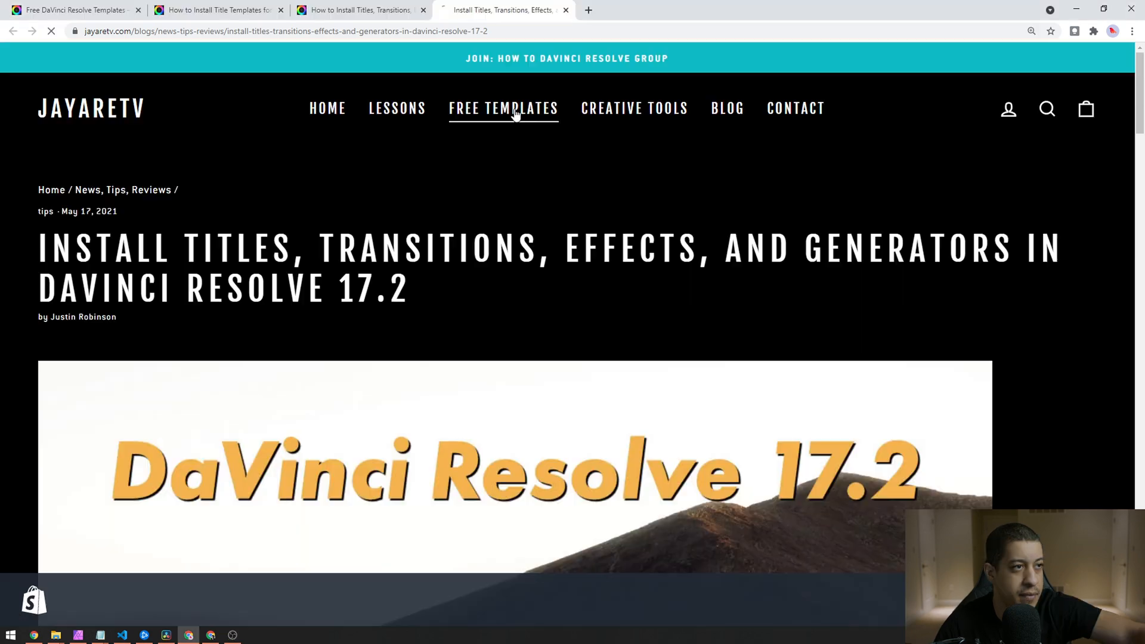
# - Go to the Free Templates page and scroll down through the Resolve template listings
pyautogui.click(503, 108)
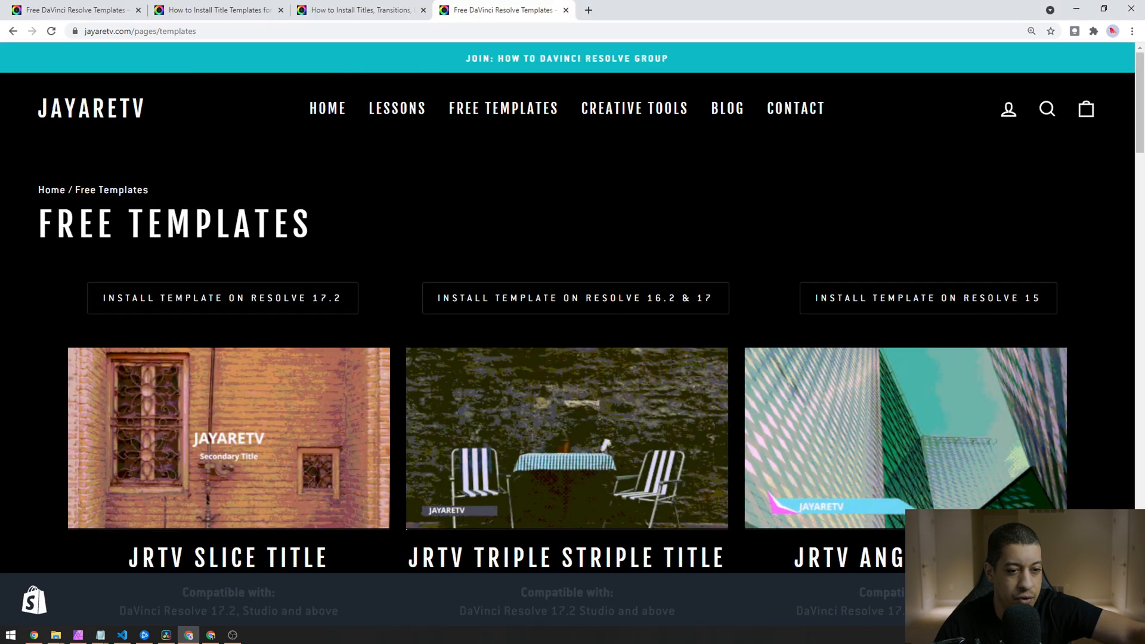
pyautogui.scroll(-3)
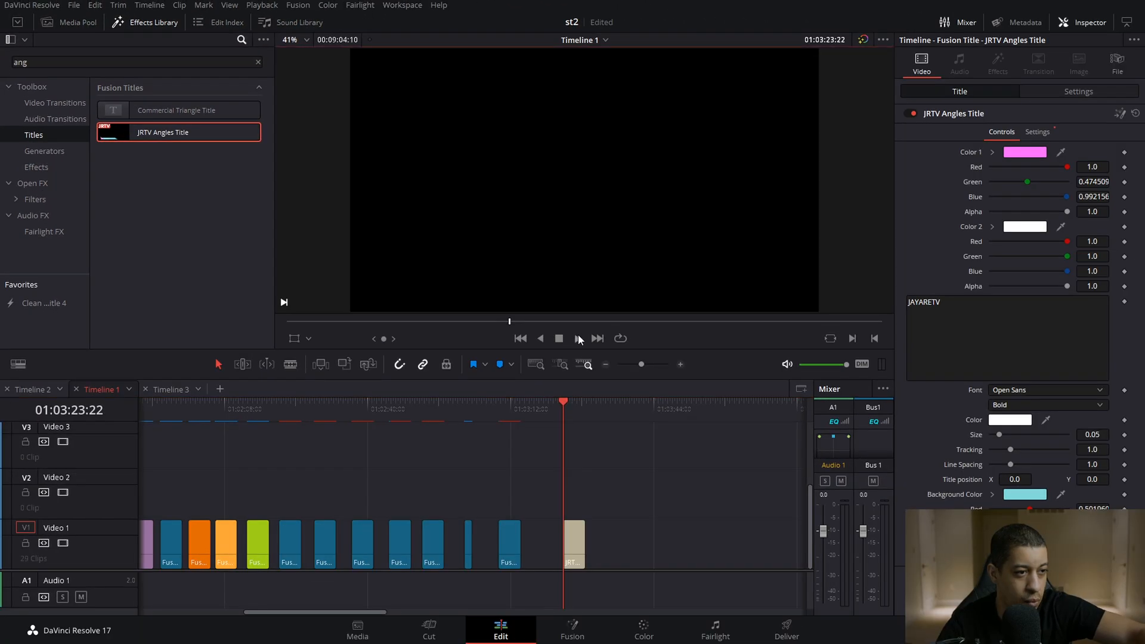
# - Preview the JRTV Angles Title, view its nodes on the Fusion page, then return to the Edit page
pyautogui.click(577, 338)
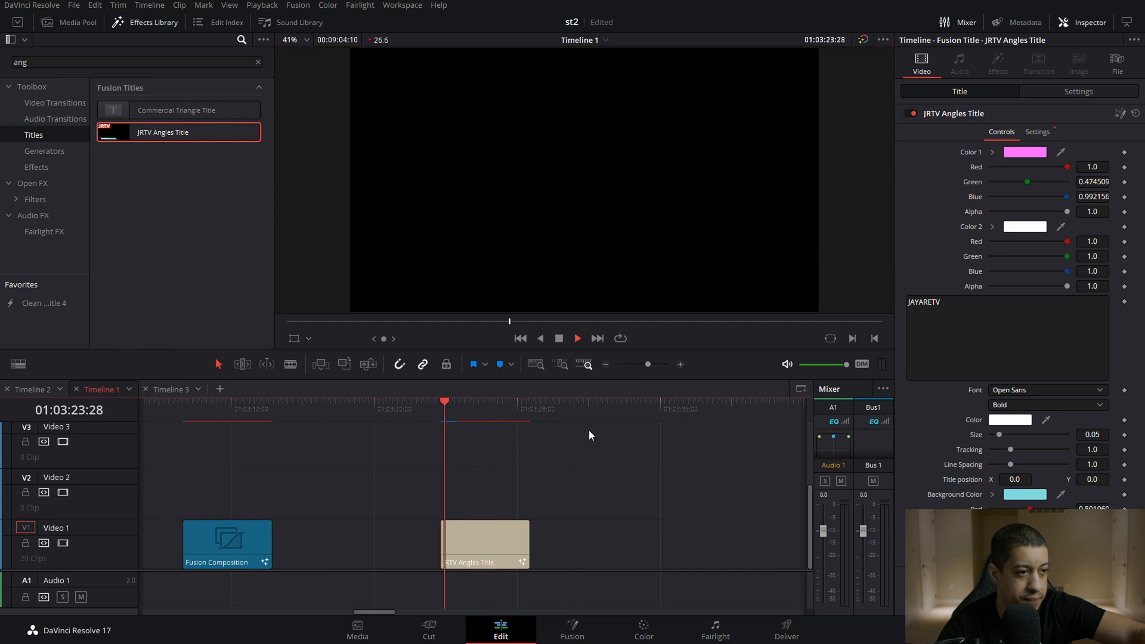
pyautogui.click(571, 630)
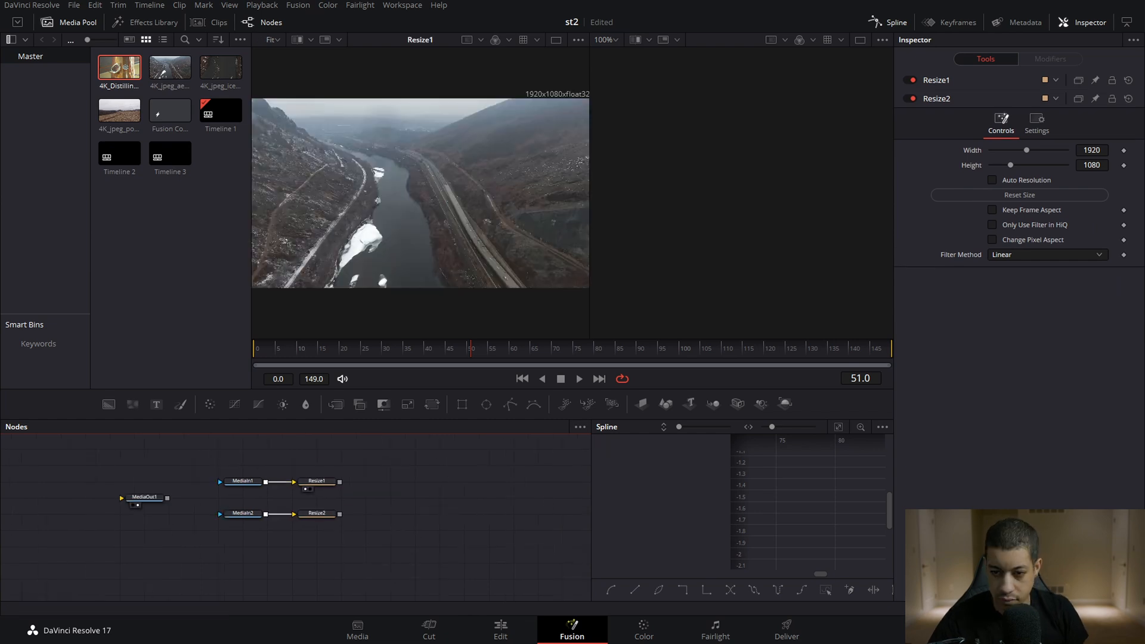
pyautogui.click(499, 630)
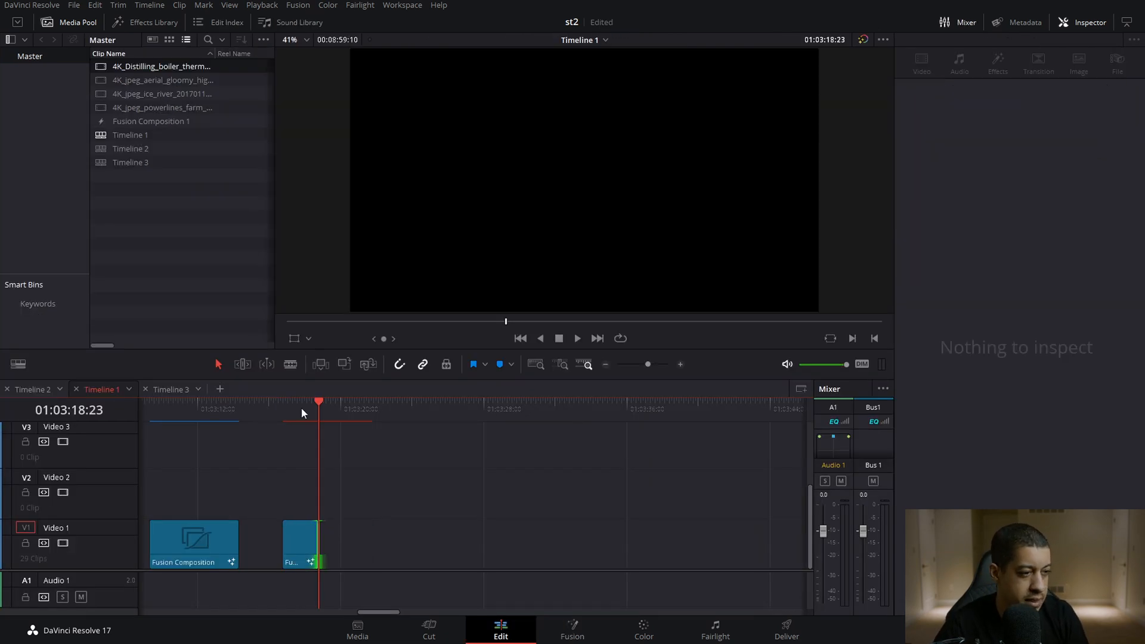
pyautogui.click(571, 629)
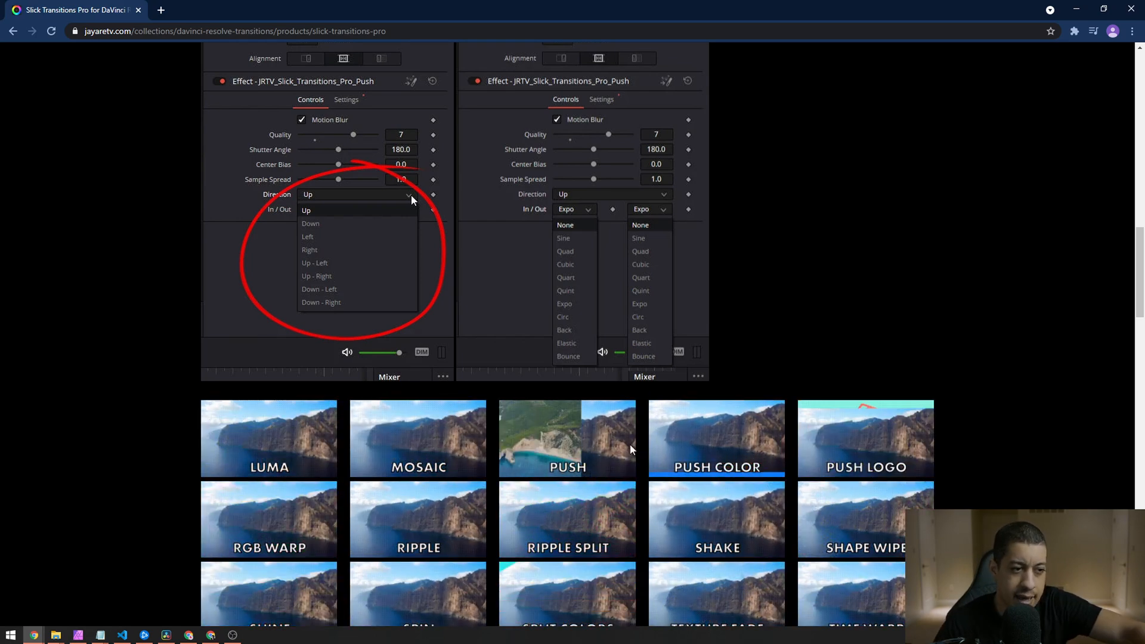
pyautogui.moveTo(724, 467)
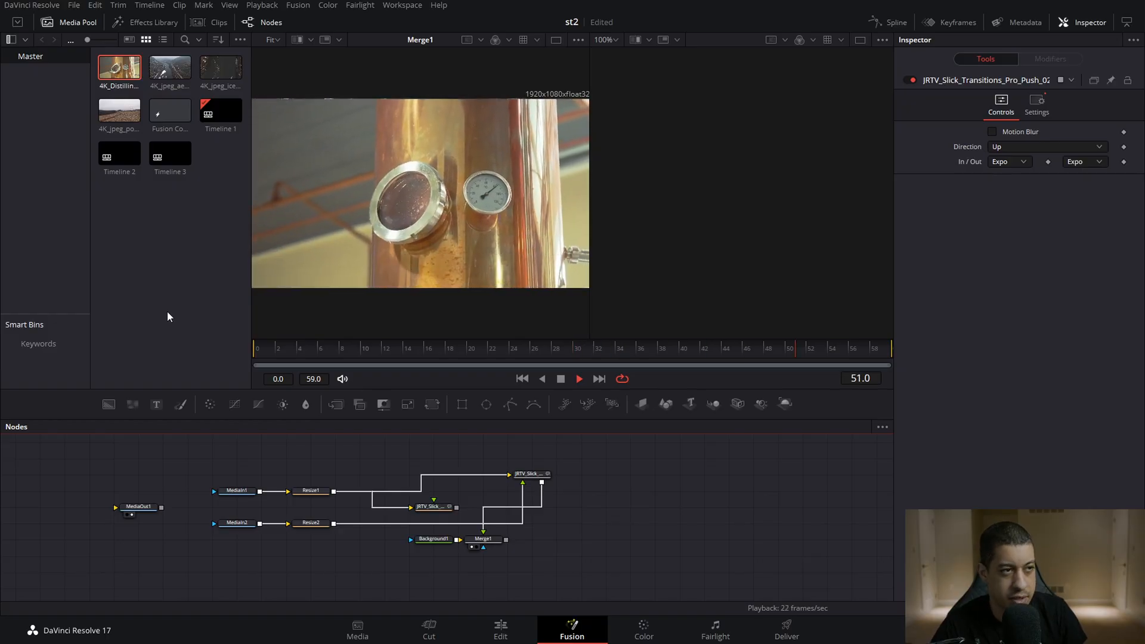
# - Set the Push transition's Direction to Left and play back to check it
pyautogui.click(530, 473)
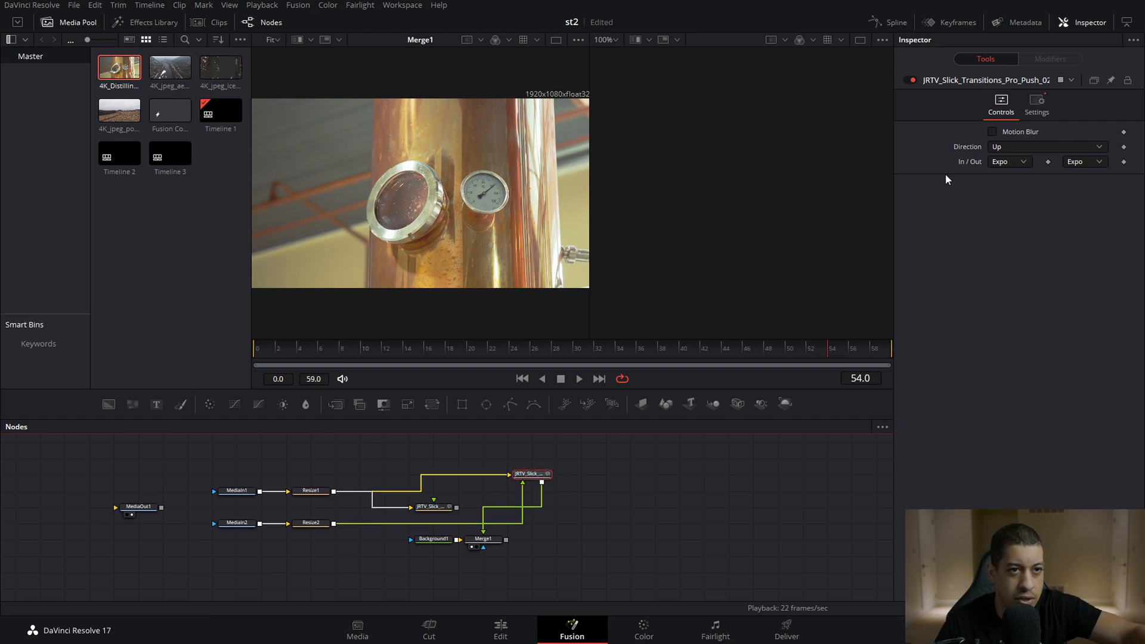
pyautogui.click(1046, 145)
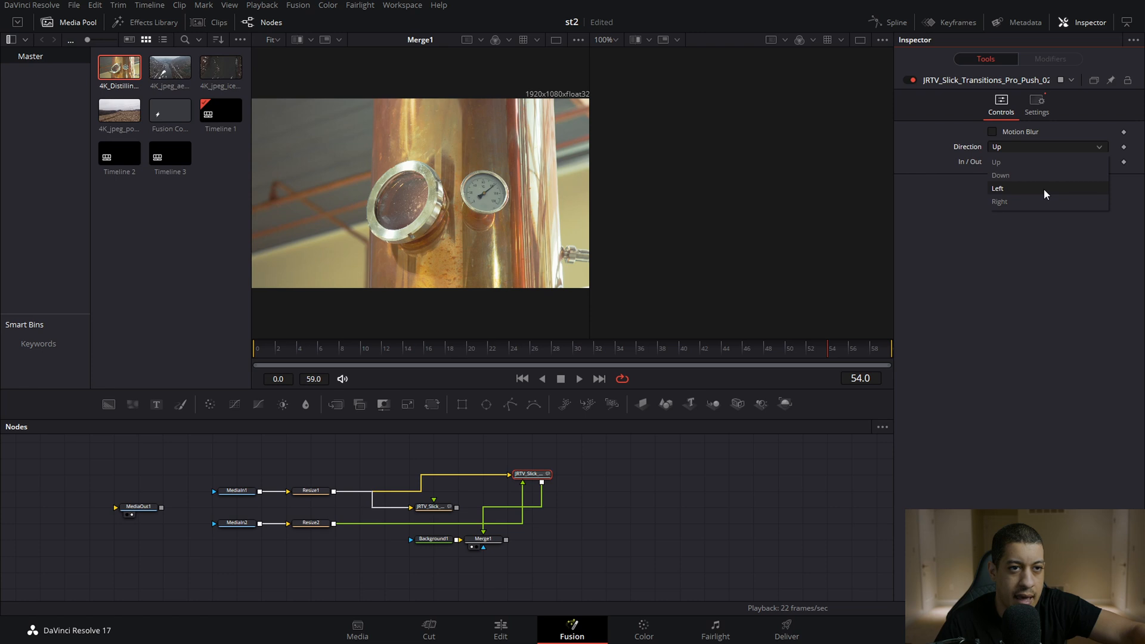
pyautogui.moveTo(1033, 194)
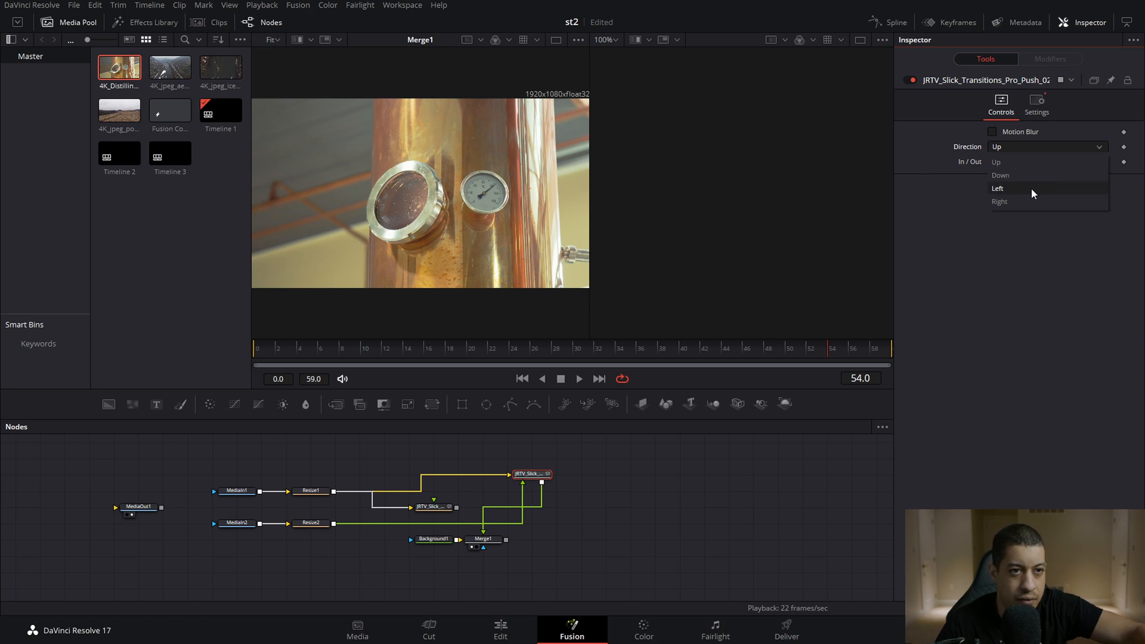
pyautogui.click(997, 188)
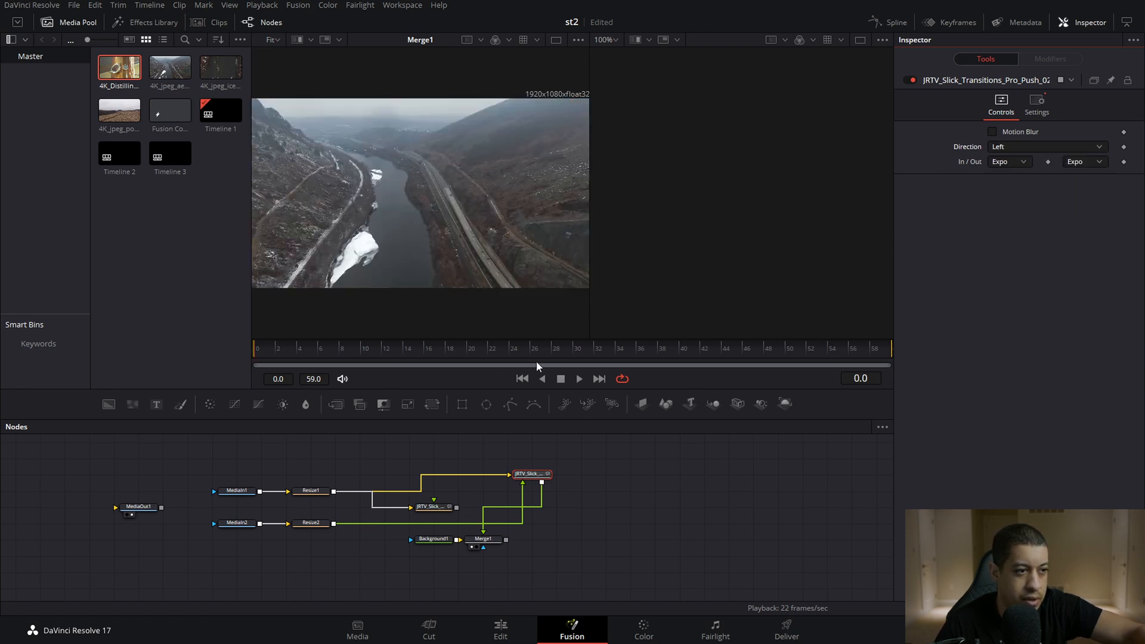
pyautogui.click(580, 378)
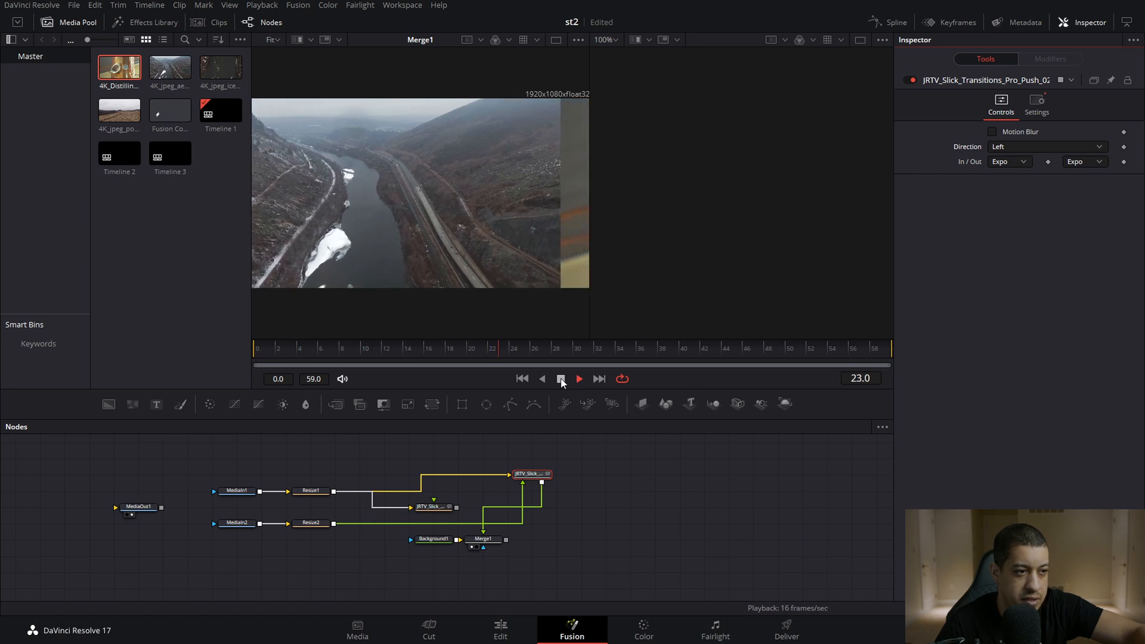
pyautogui.click(579, 378)
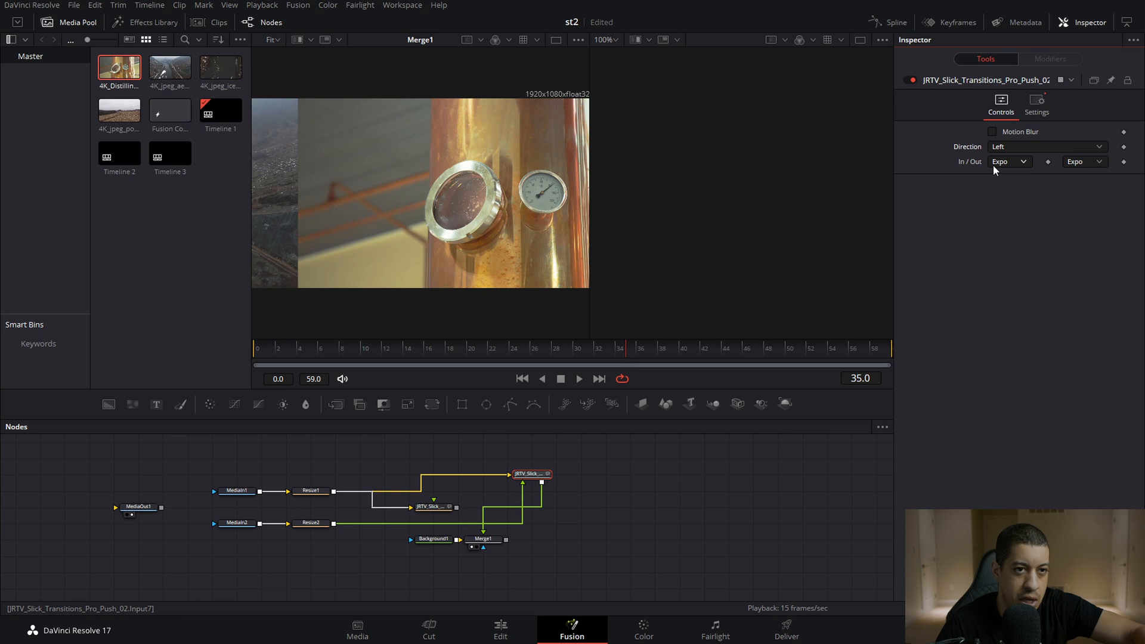
# - Set In easing to None and Out easing to Bounce, then preview the result
pyautogui.click(1010, 161)
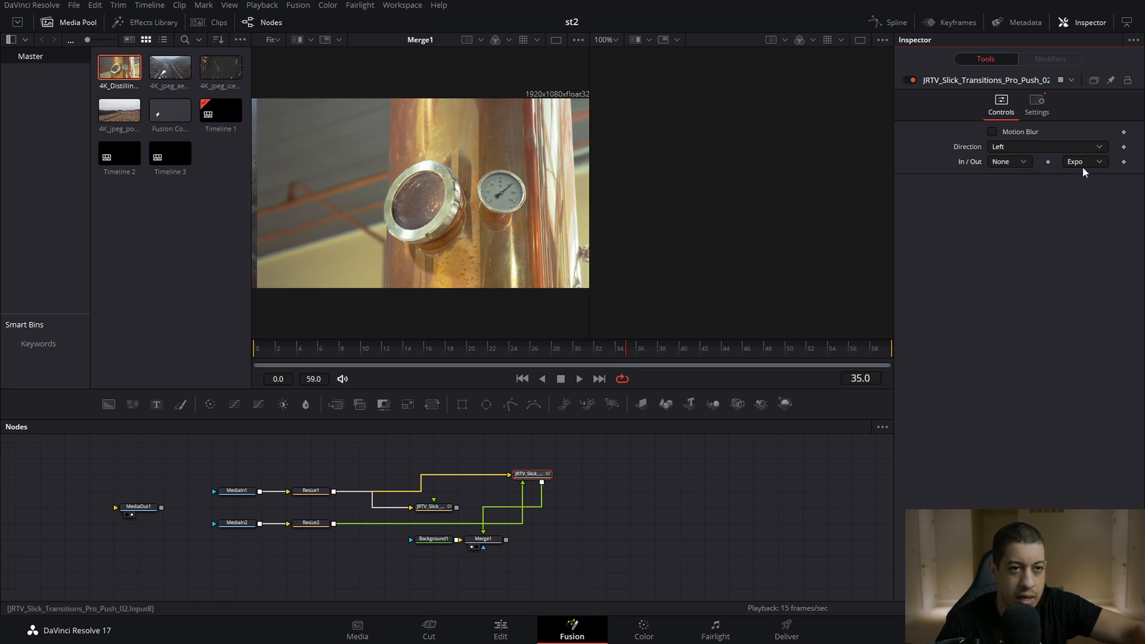
pyautogui.click(1082, 161)
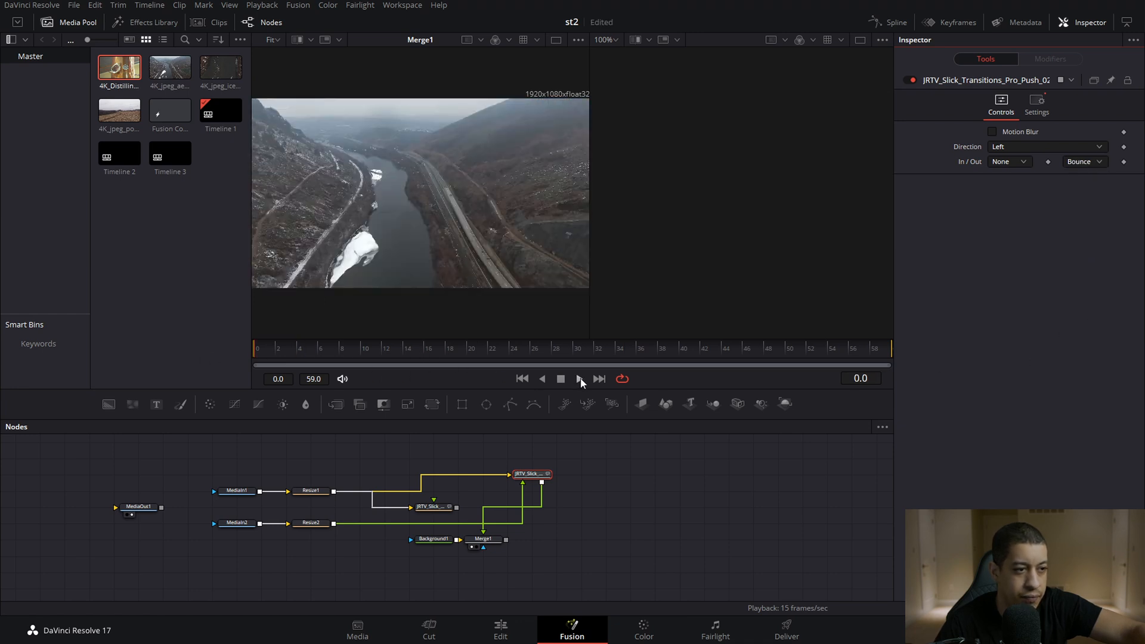
pyautogui.click(579, 378)
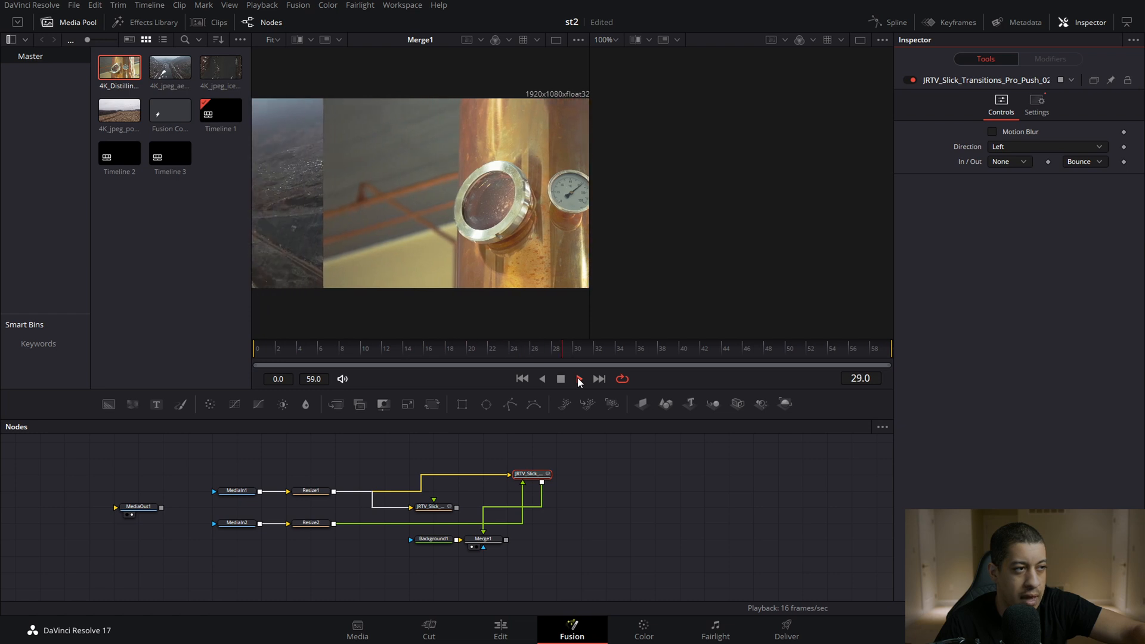
pyautogui.click(561, 378)
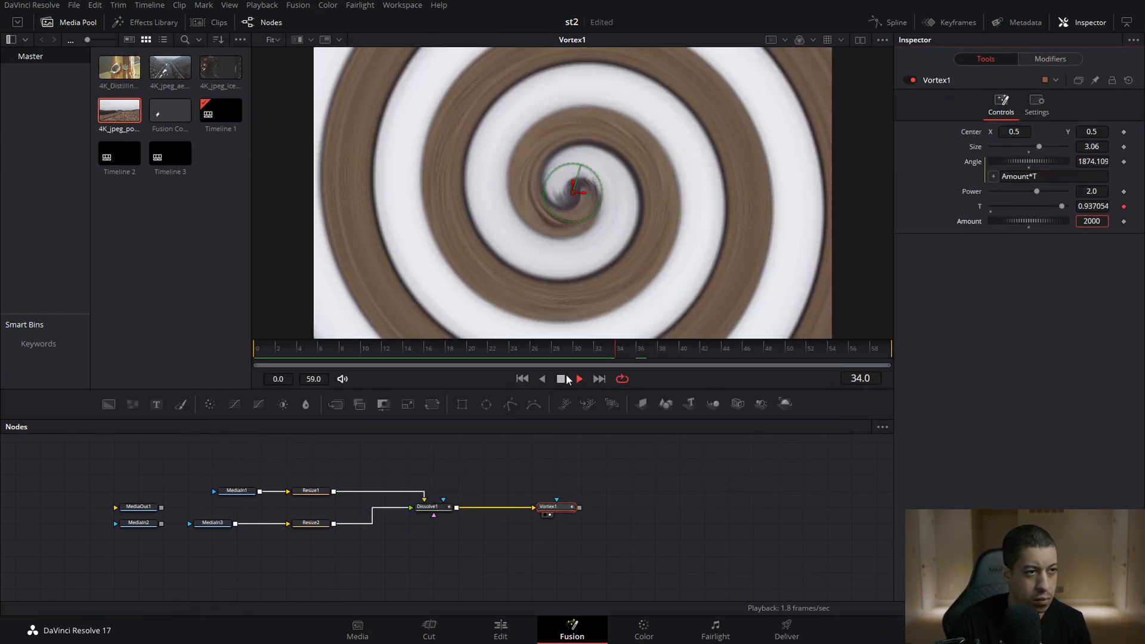
# - Play back the Vortex swirl while adding its Direction dropdown control set to Clockwise
pyautogui.click(579, 378)
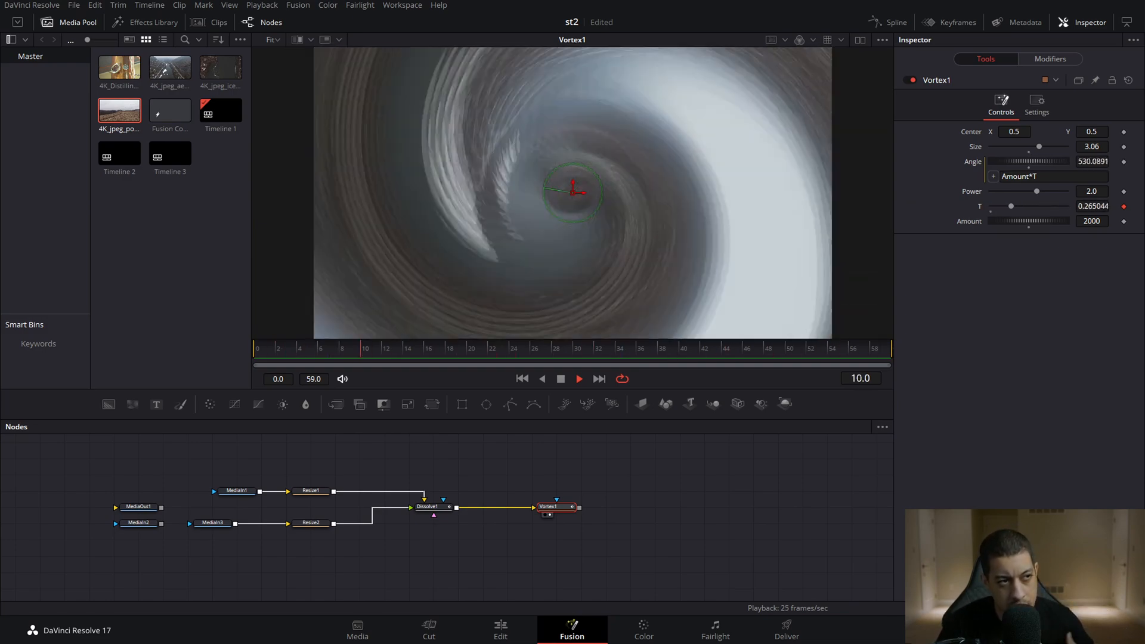
pyautogui.click(580, 378)
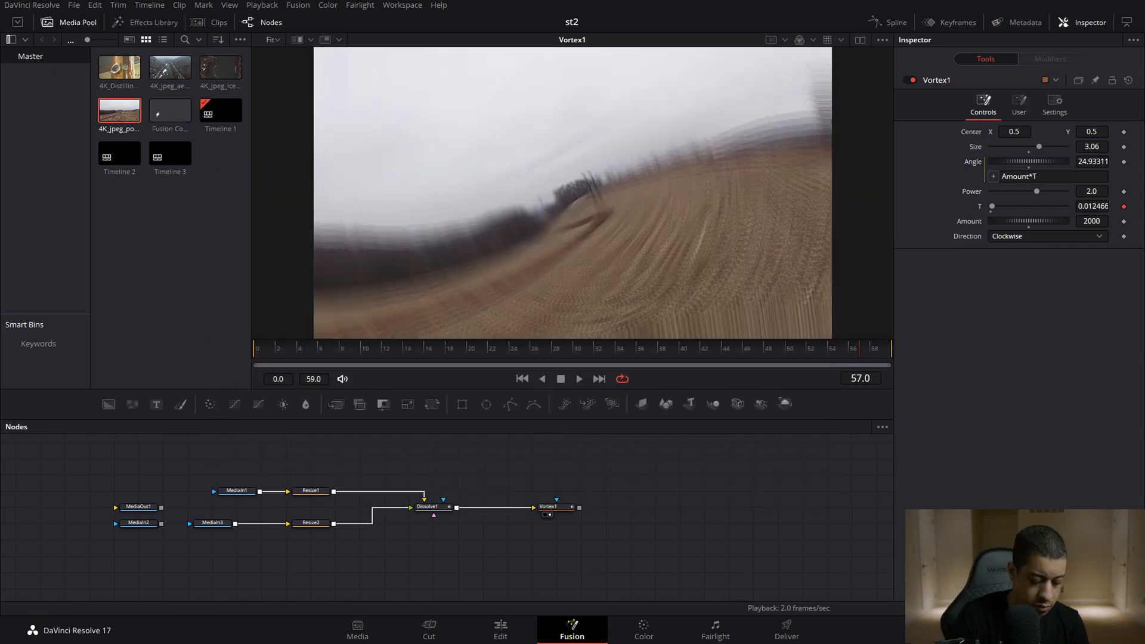
pyautogui.click(578, 378)
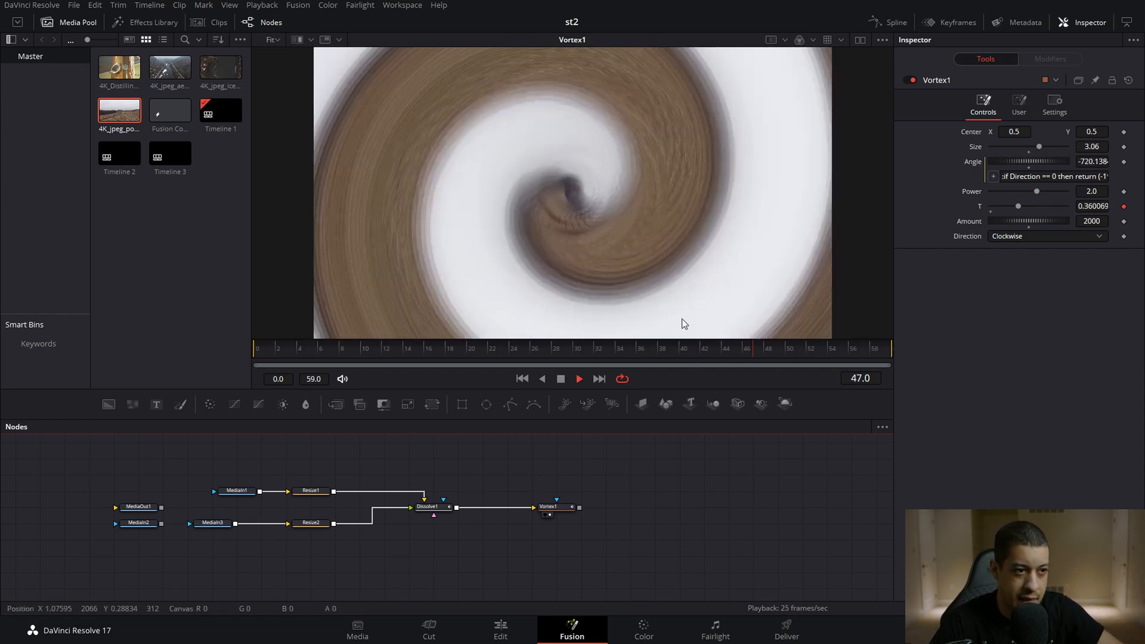
# - Switch Vortex1's Direction to Counter Clockwise and play back the reversed swirl
pyautogui.click(1046, 236)
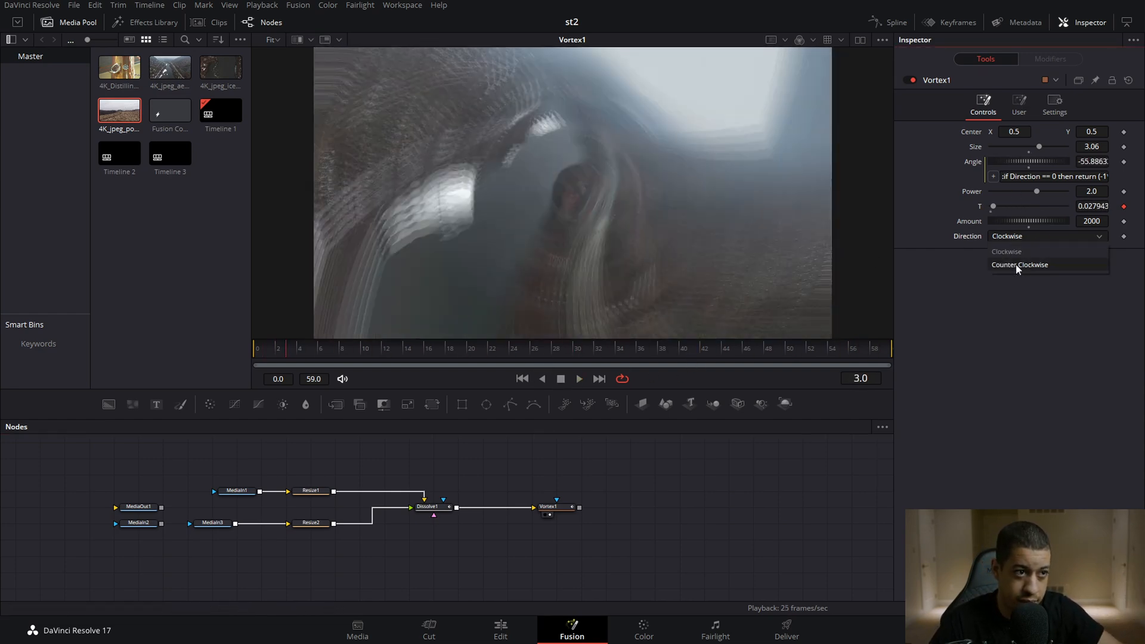
pyautogui.click(1019, 265)
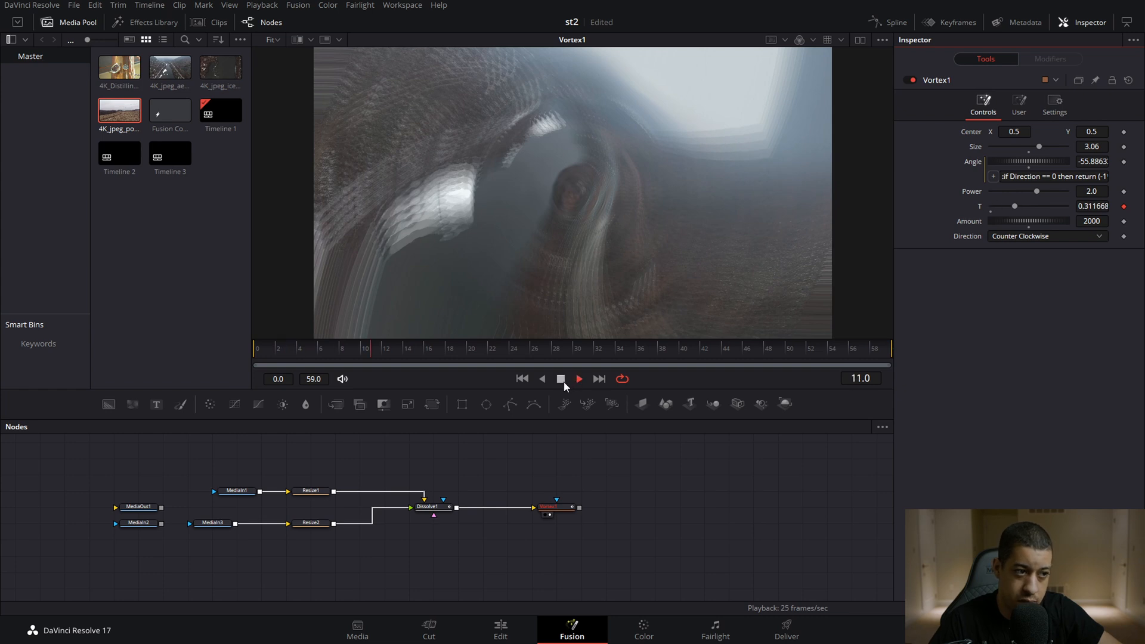
pyautogui.click(578, 378)
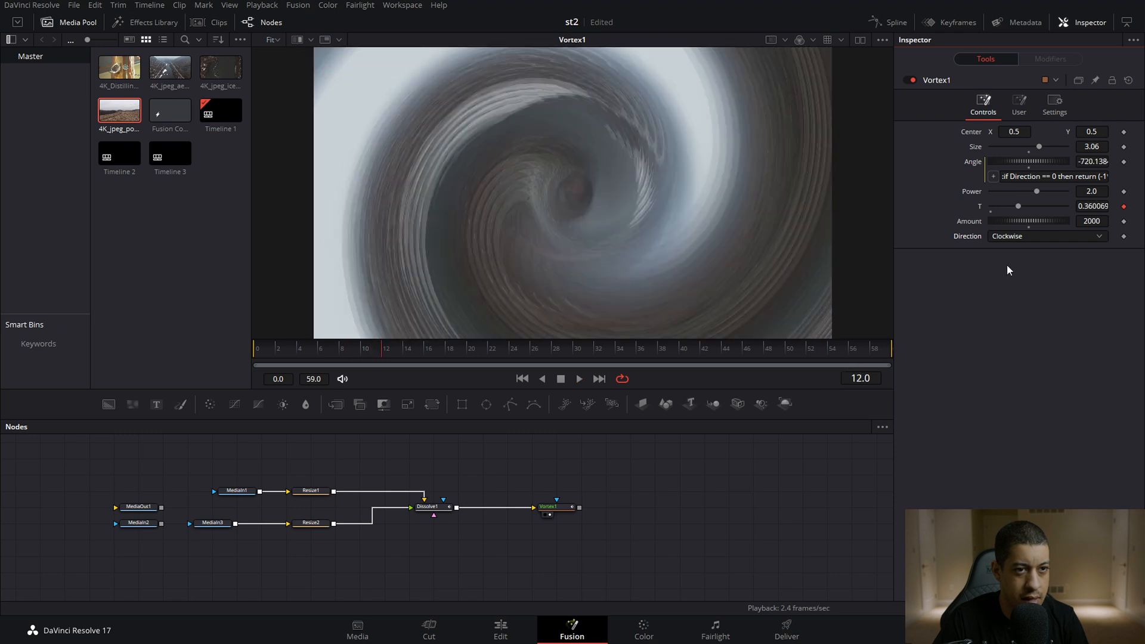
pyautogui.click(579, 378)
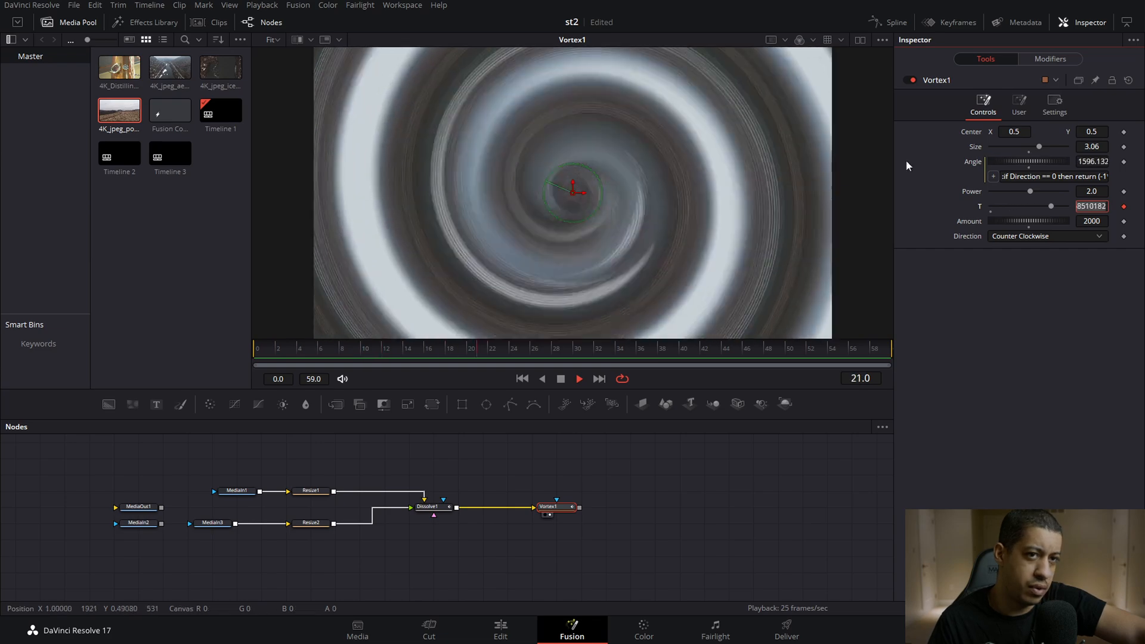
# - In Vortex1's Settings, keep Motion Blur on and raise its Quality to 10
pyautogui.click(1053, 106)
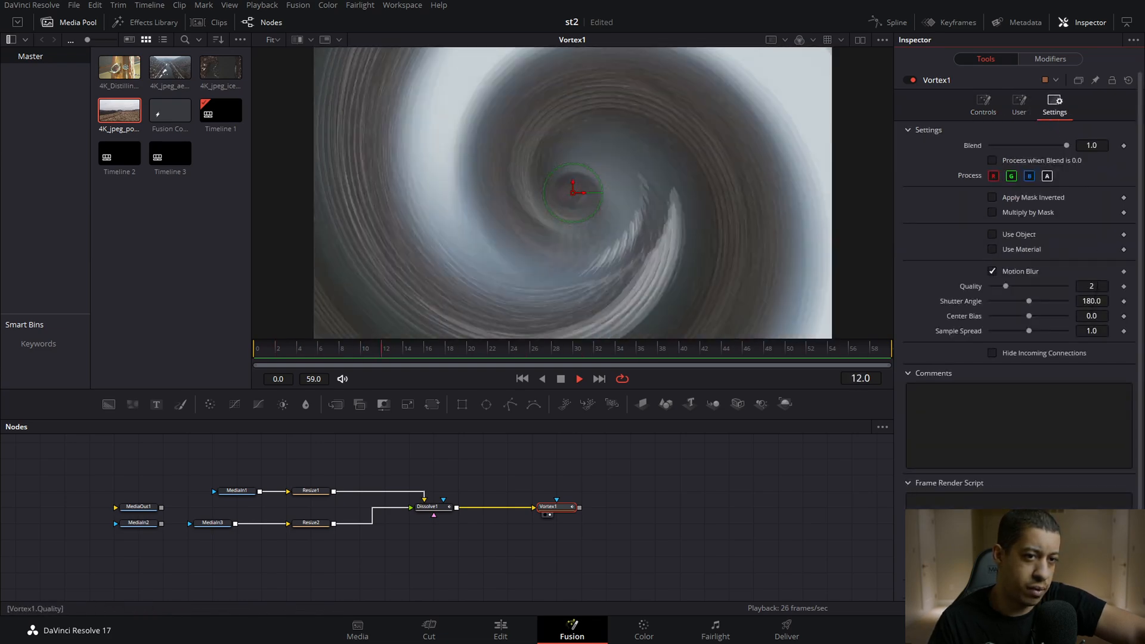
pyautogui.click(560, 378)
pyautogui.write('10')
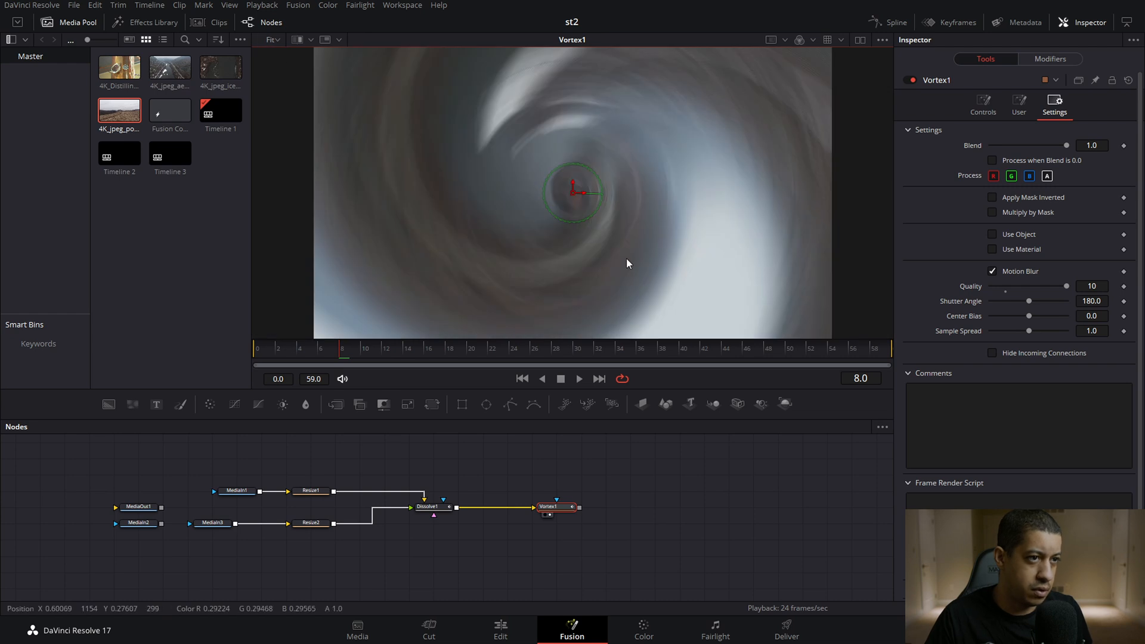
pyautogui.click(408, 347)
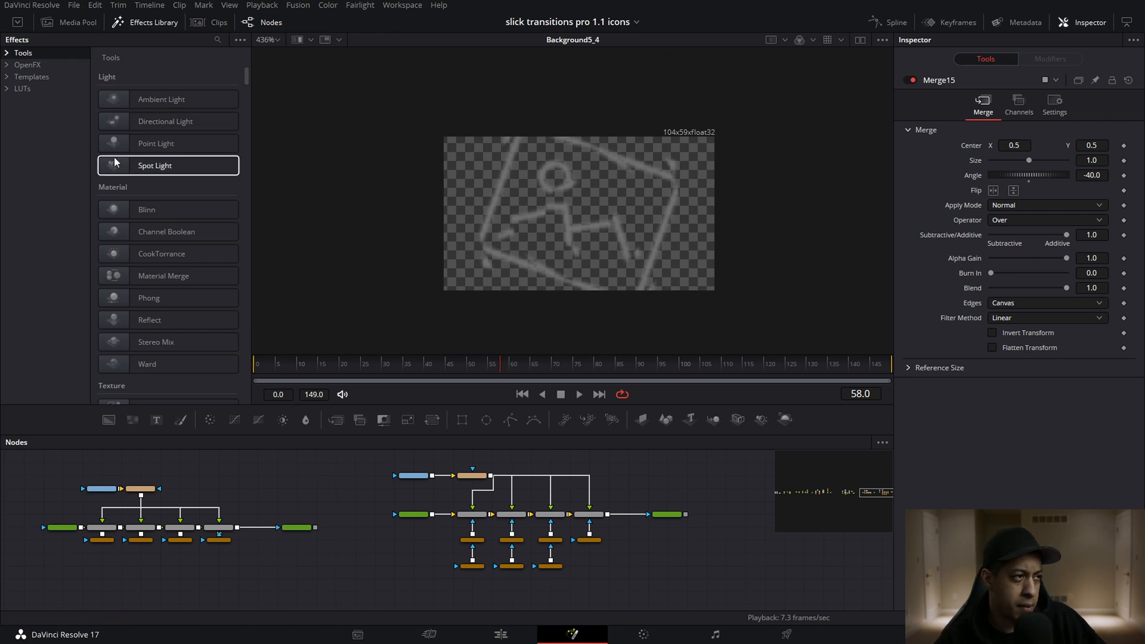
pyautogui.moveTo(148, 298)
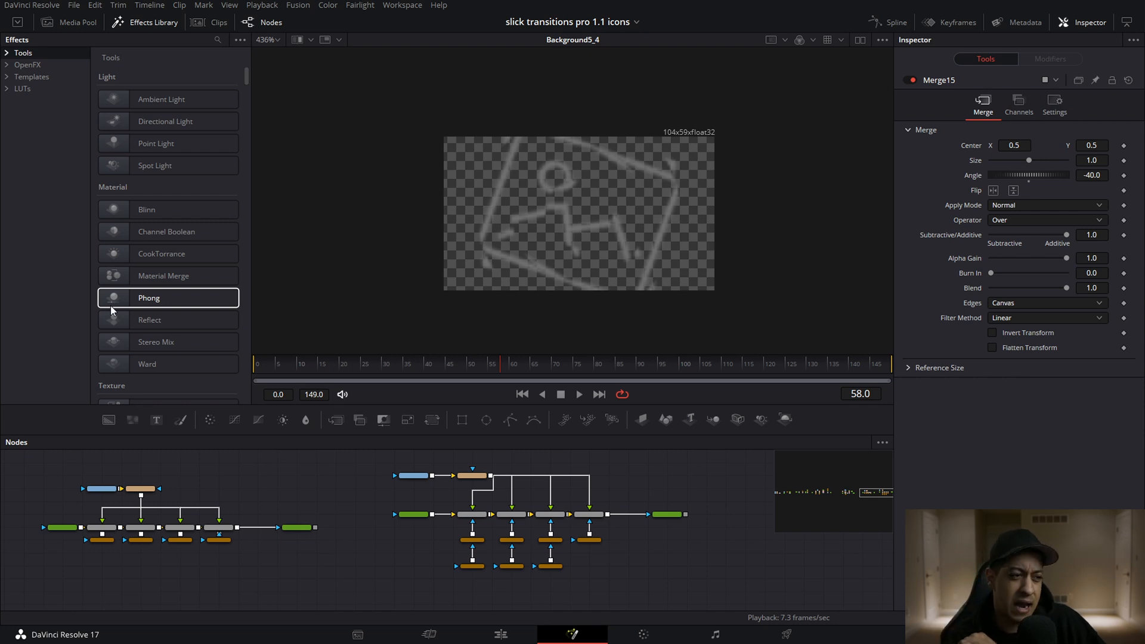
# - Open the icons composition and add two Background nodes to its node graph
pyautogui.click(500, 633)
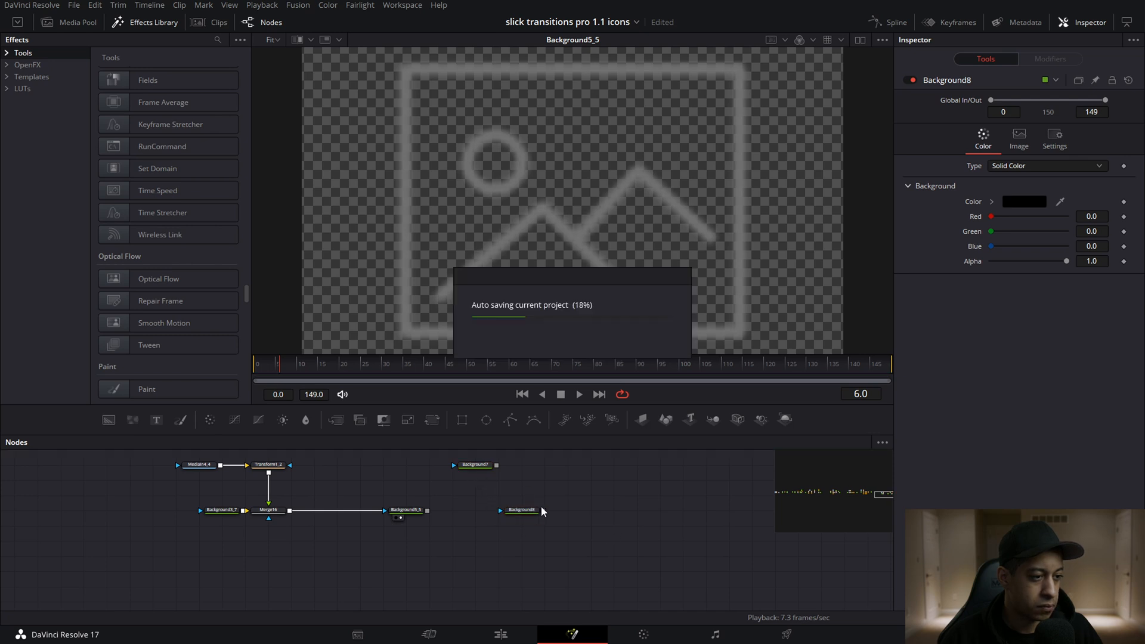
# - Add a Transform with Process Green off, offset its Center X, and duplicate it for the colour split
pyautogui.click(475, 465)
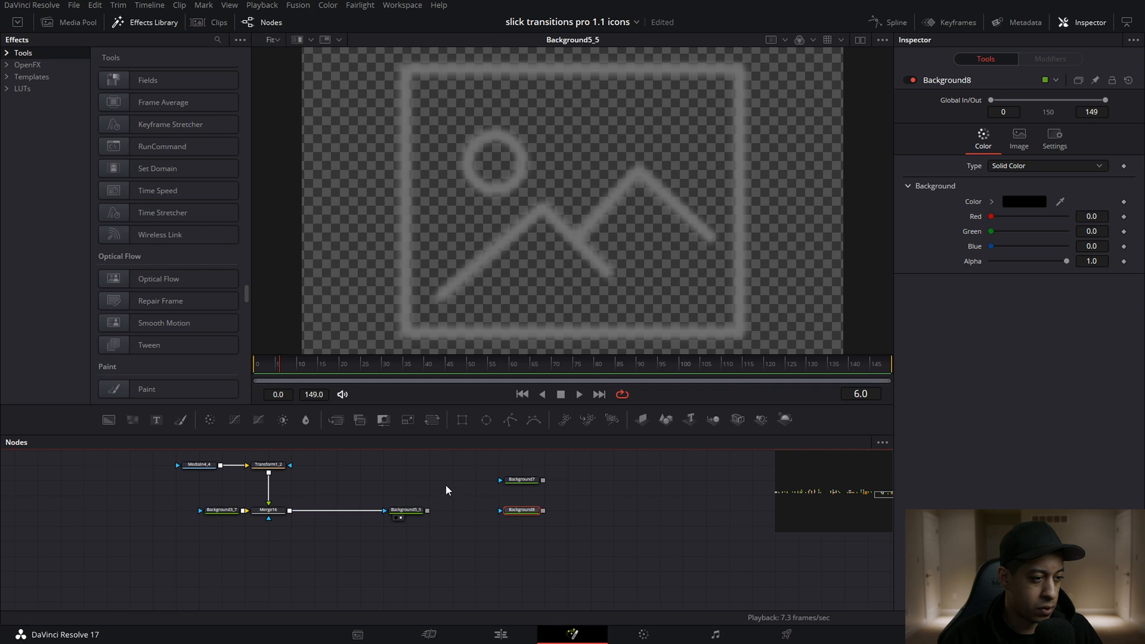
pyautogui.write('bit')
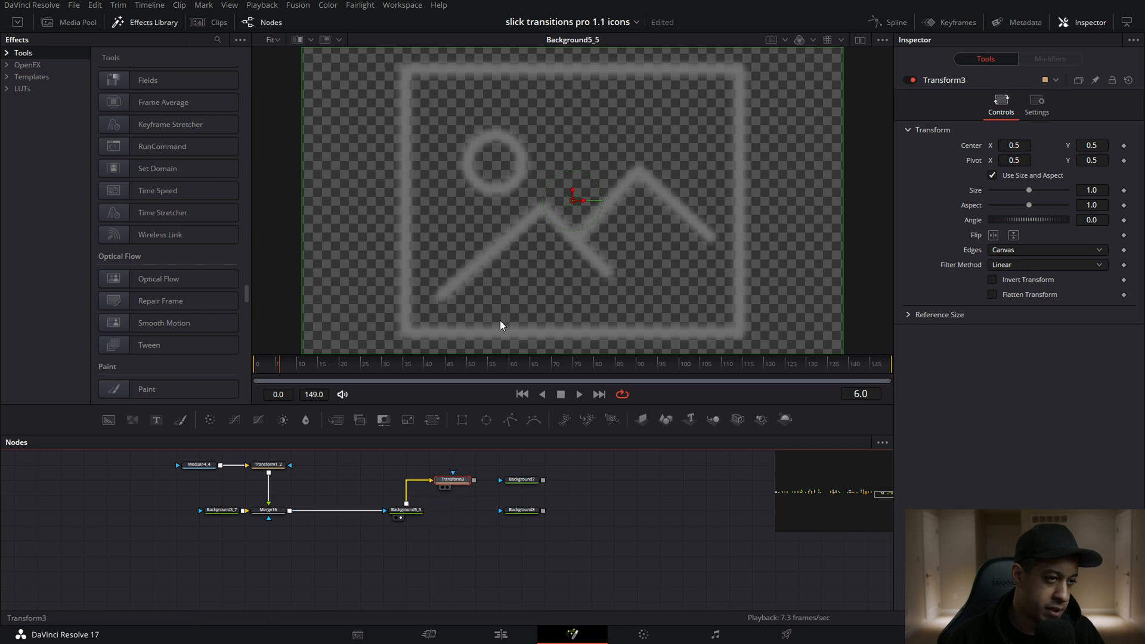
pyautogui.click(1037, 103)
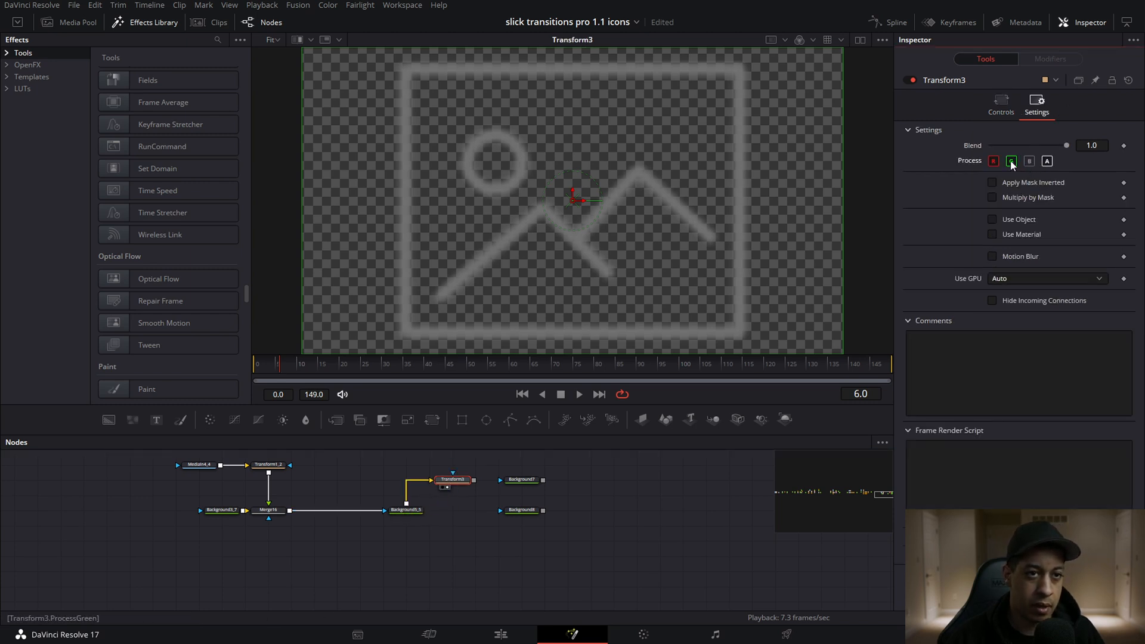
pyautogui.click(999, 105)
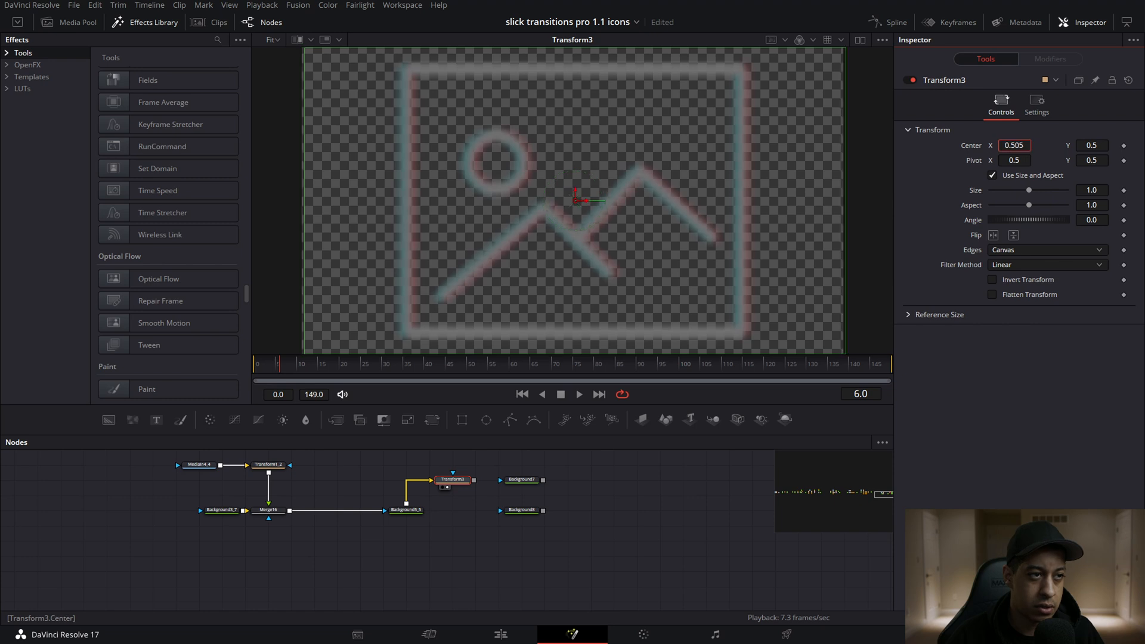
pyautogui.click(521, 509)
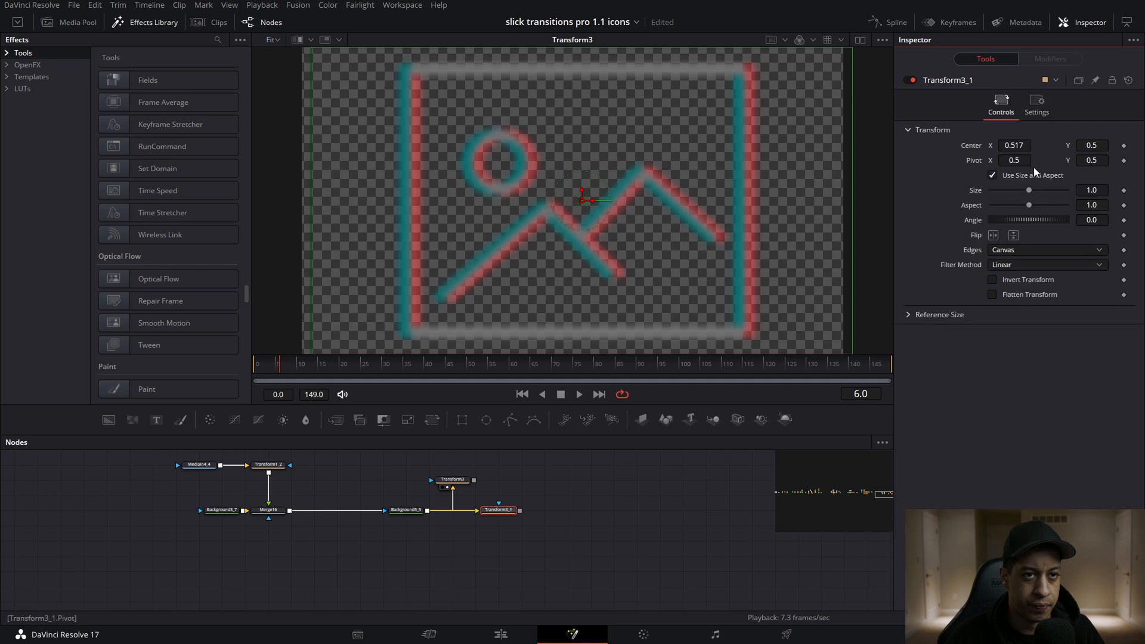
pyautogui.moveTo(588, 199); pyautogui.dragTo(574, 200)
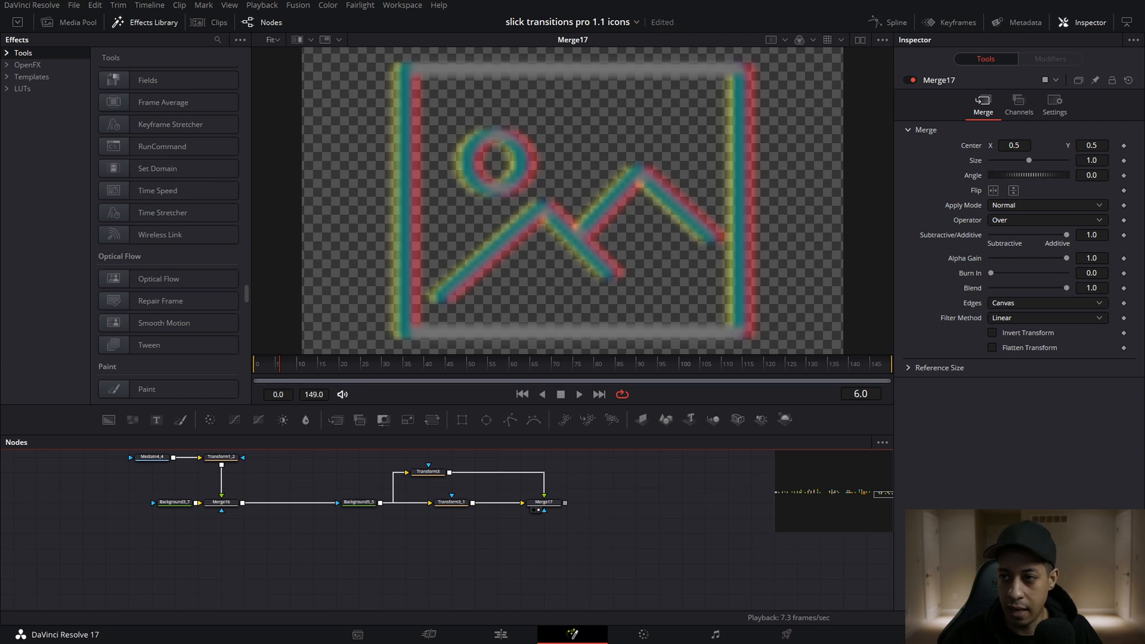
pyautogui.moveTo(630, 521)
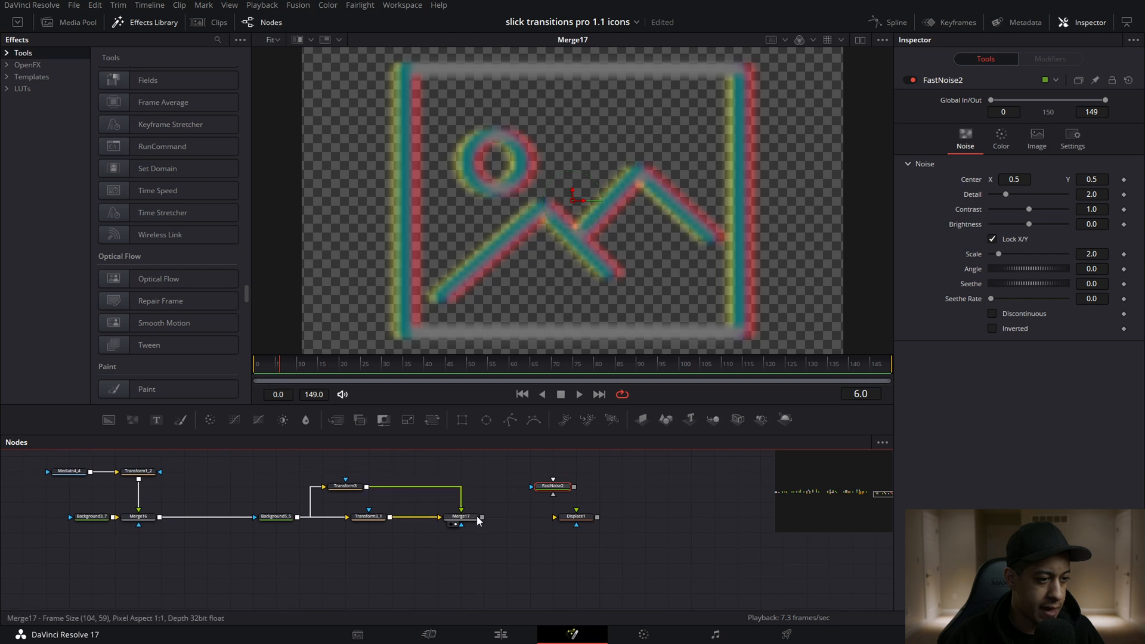
# - Drive Displace1 with FastNoise, adjusting its Offset and raising Refraction Strength to 0.22
pyautogui.click(489, 520)
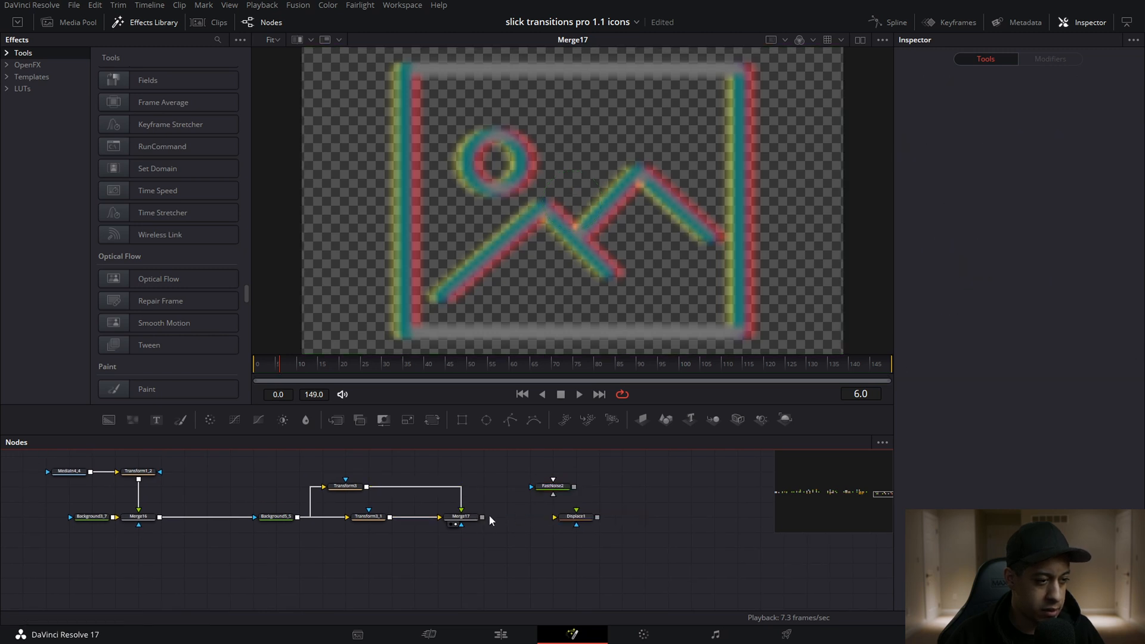
pyautogui.click(576, 517)
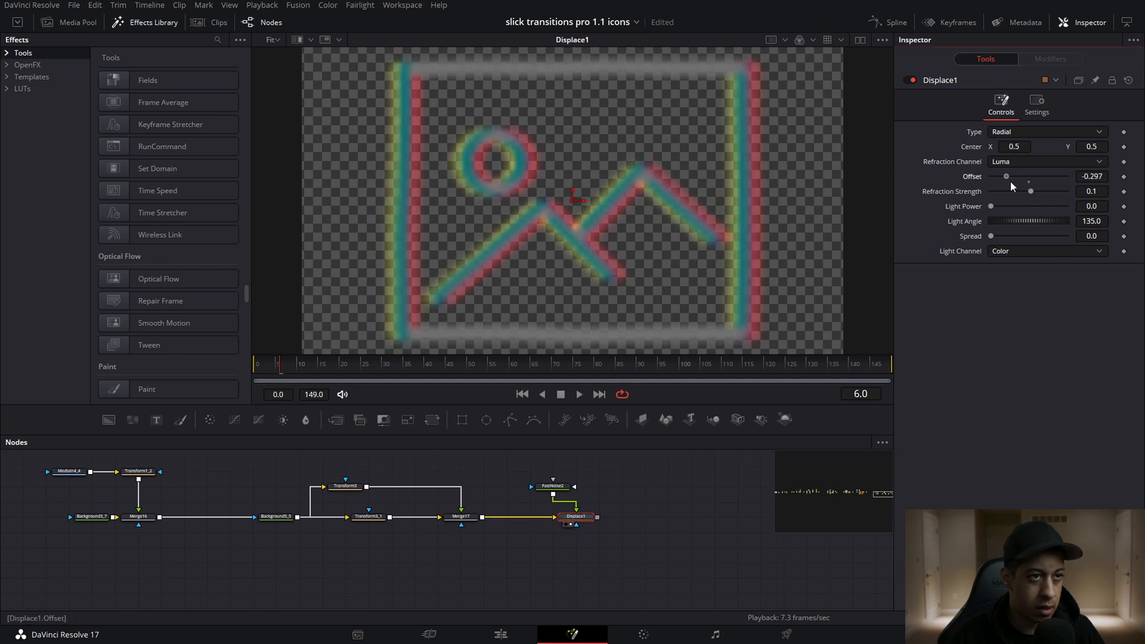
pyautogui.moveTo(1015, 191); pyautogui.dragTo(1033, 191)
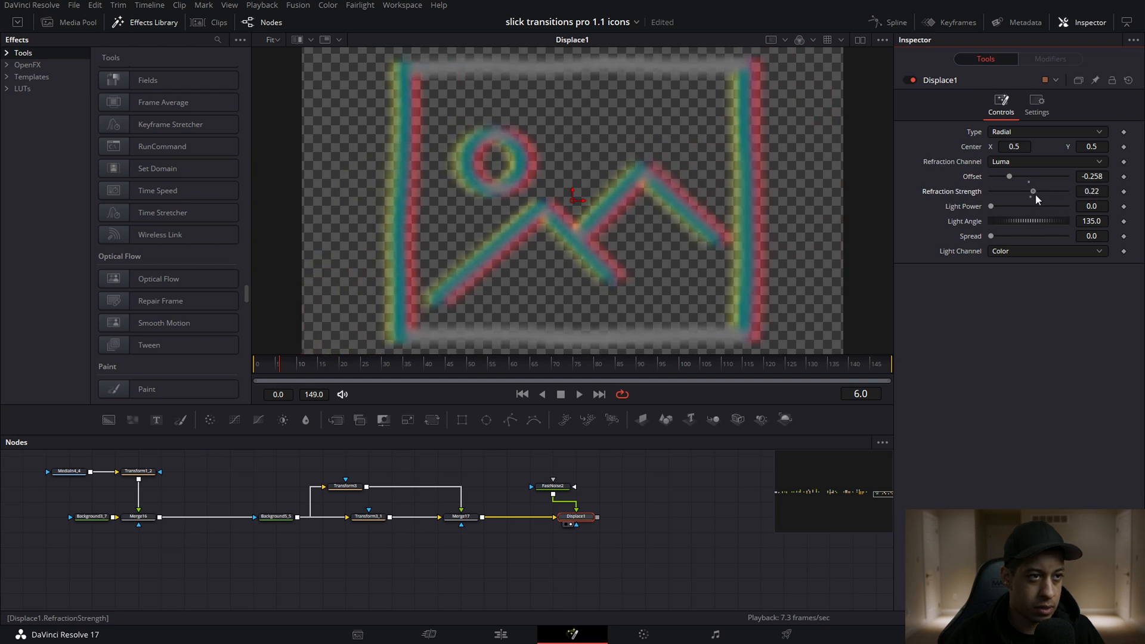
pyautogui.moveTo(1032, 191); pyautogui.dragTo(1035, 191)
pyautogui.write('dis')
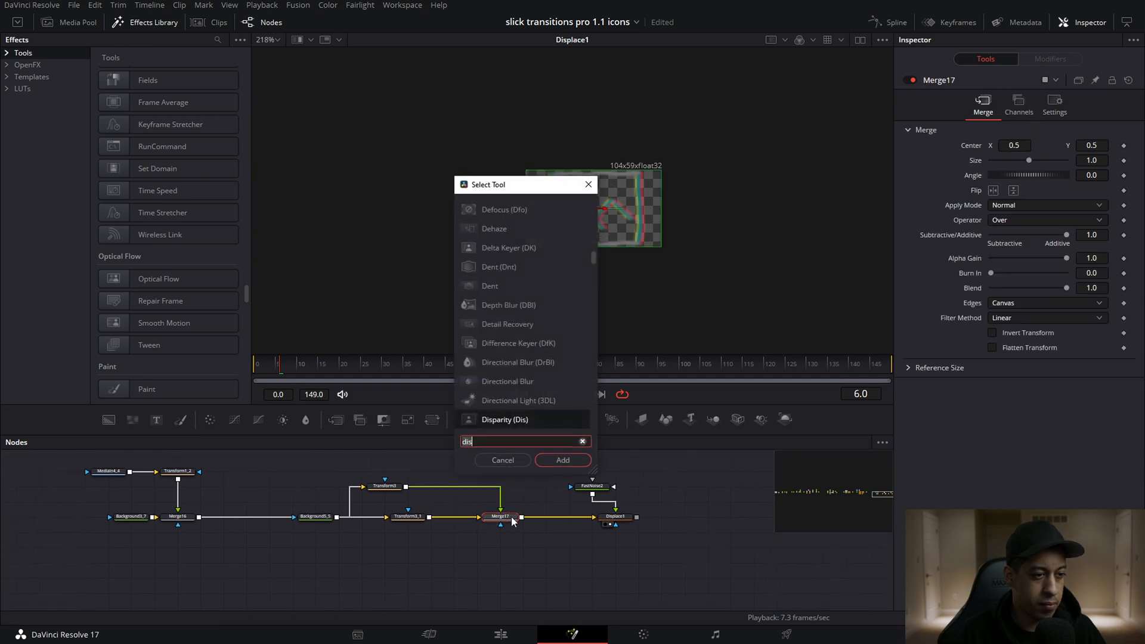
# - Insert Transform4 with Size 0.88 before the displace and set Refraction Strength to 0.7
pyautogui.click(561, 460)
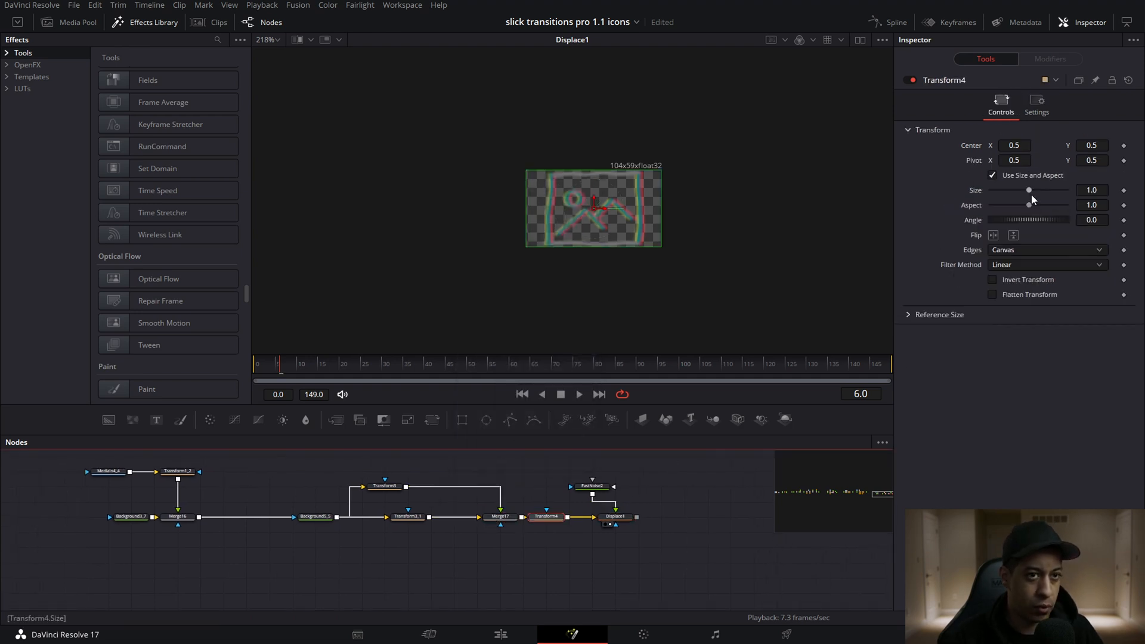
pyautogui.moveTo(1030, 191); pyautogui.dragTo(1022, 191)
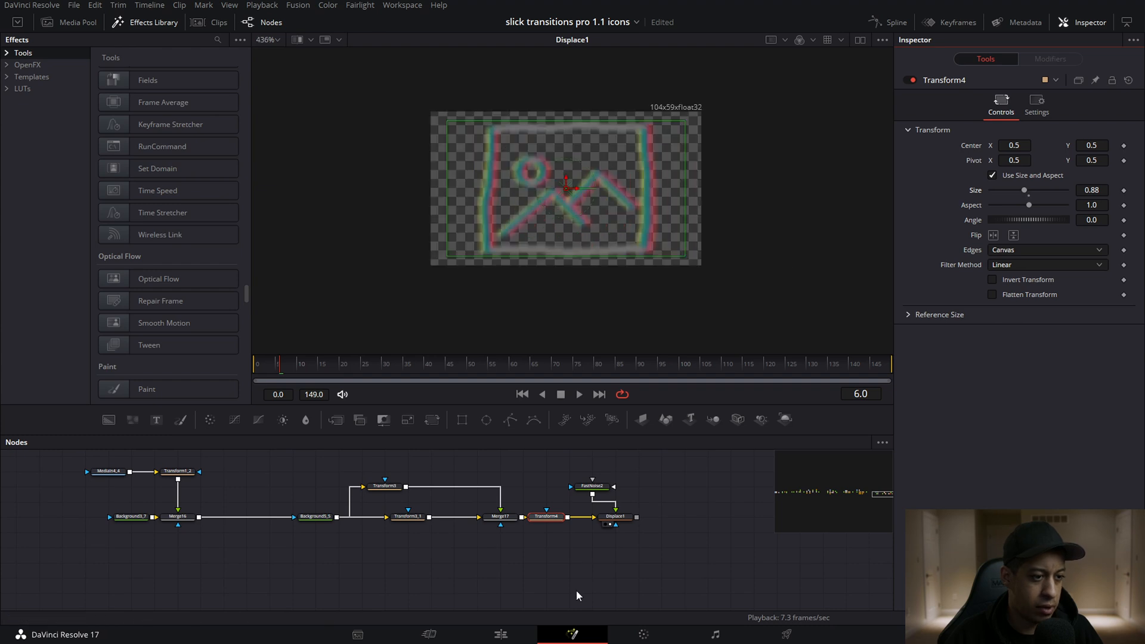
pyautogui.click(616, 516)
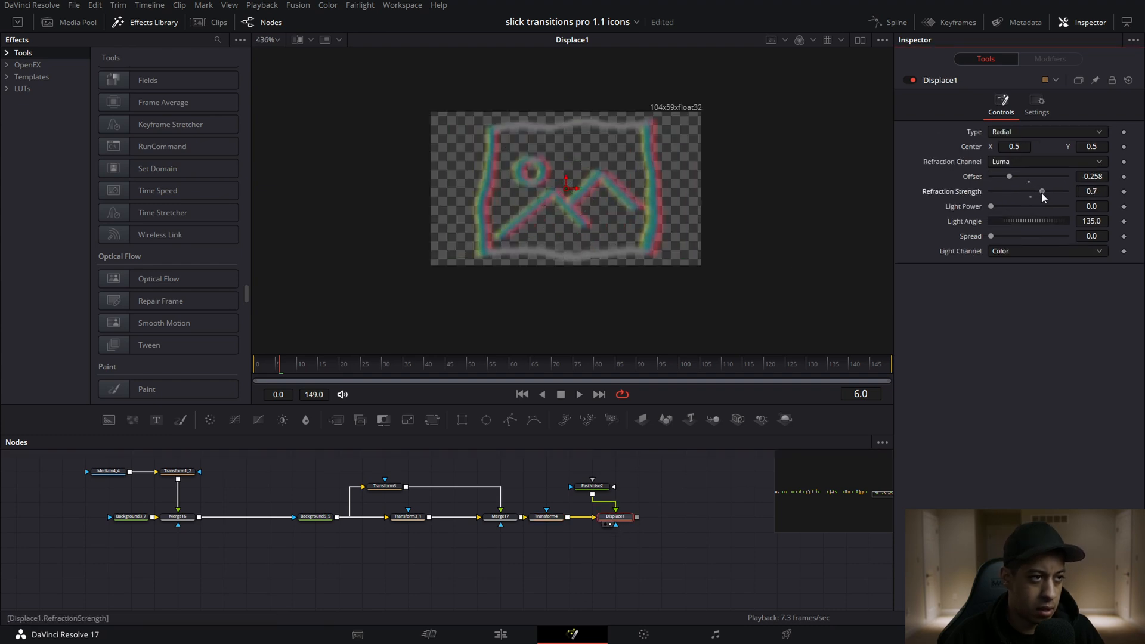
# - Set the FastNoise Seethe value to about 1.029
pyautogui.click(592, 487)
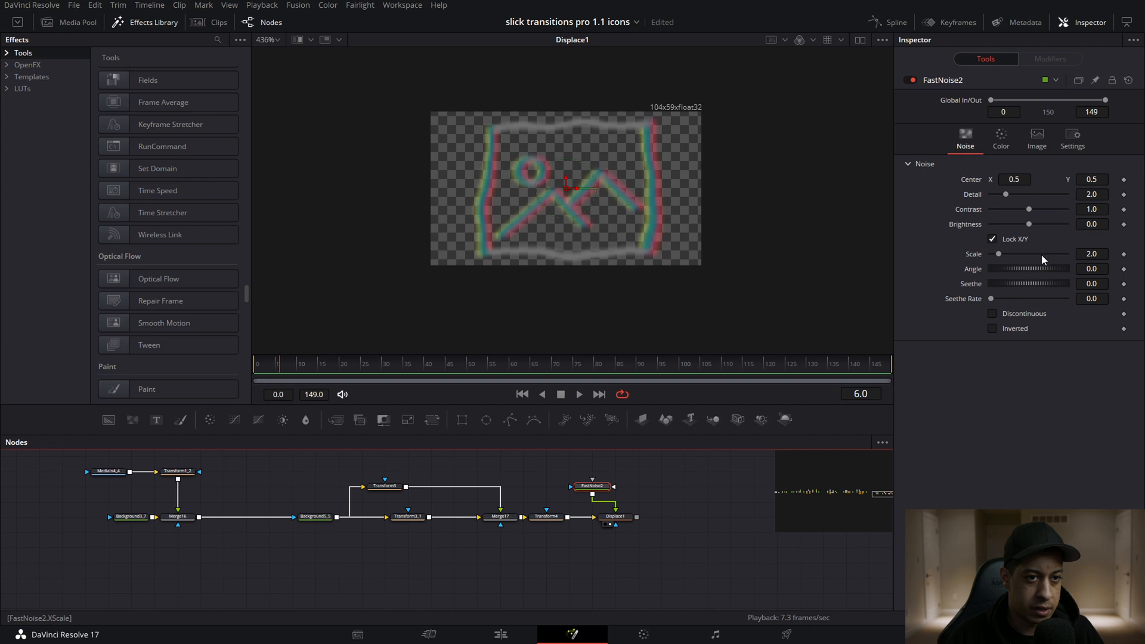
pyautogui.moveTo(993, 284); pyautogui.dragTo(1056, 284)
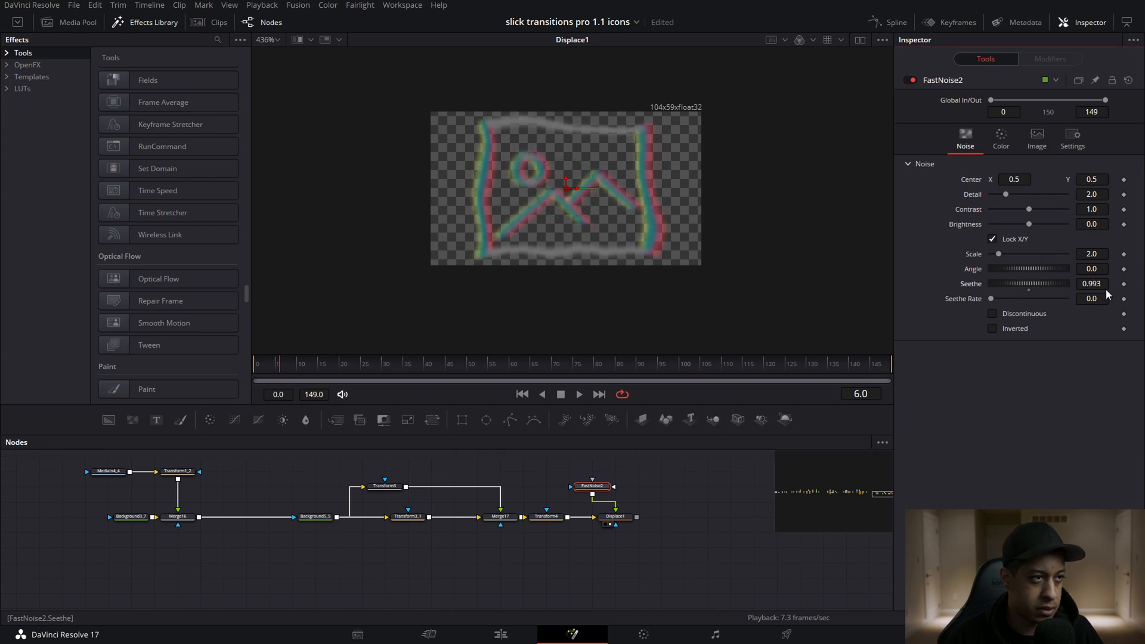
pyautogui.moveTo(1059, 284); pyautogui.dragTo(1063, 284)
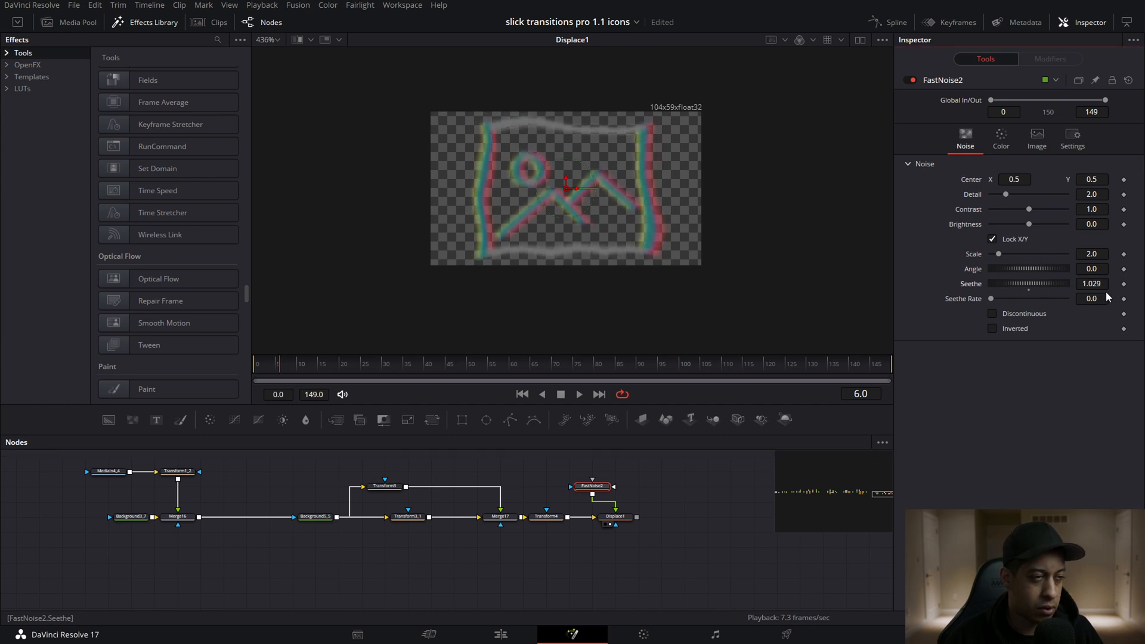
# - Re-offset both split transforms' Center X/Y so the colour copies sit diagonally
pyautogui.click(384, 487)
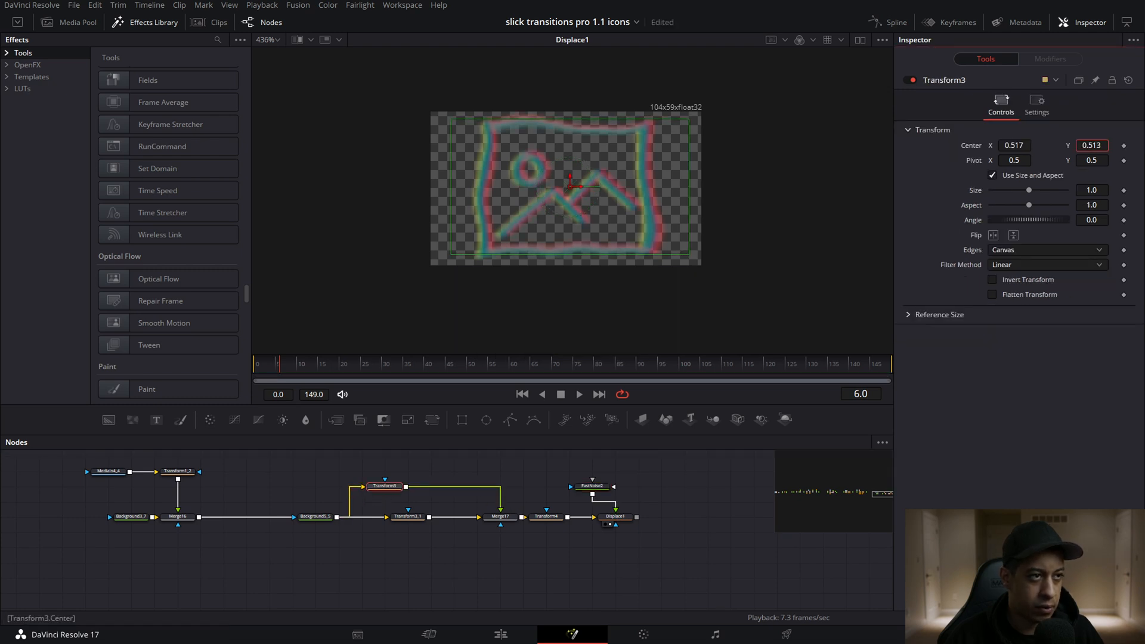
pyautogui.click(408, 516)
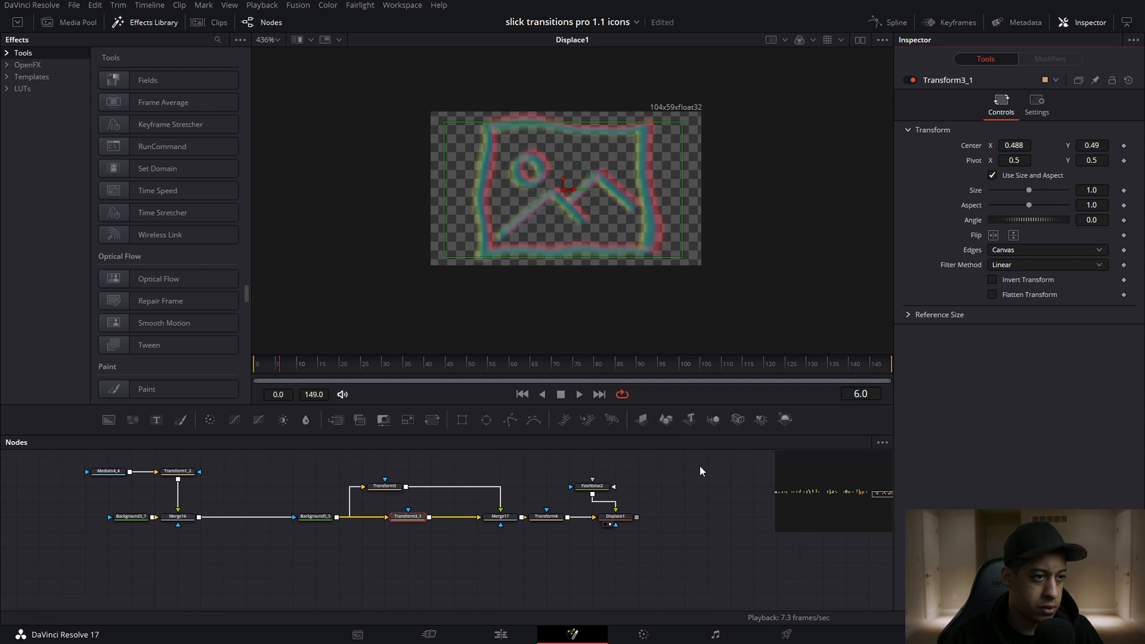
pyautogui.click(267, 39)
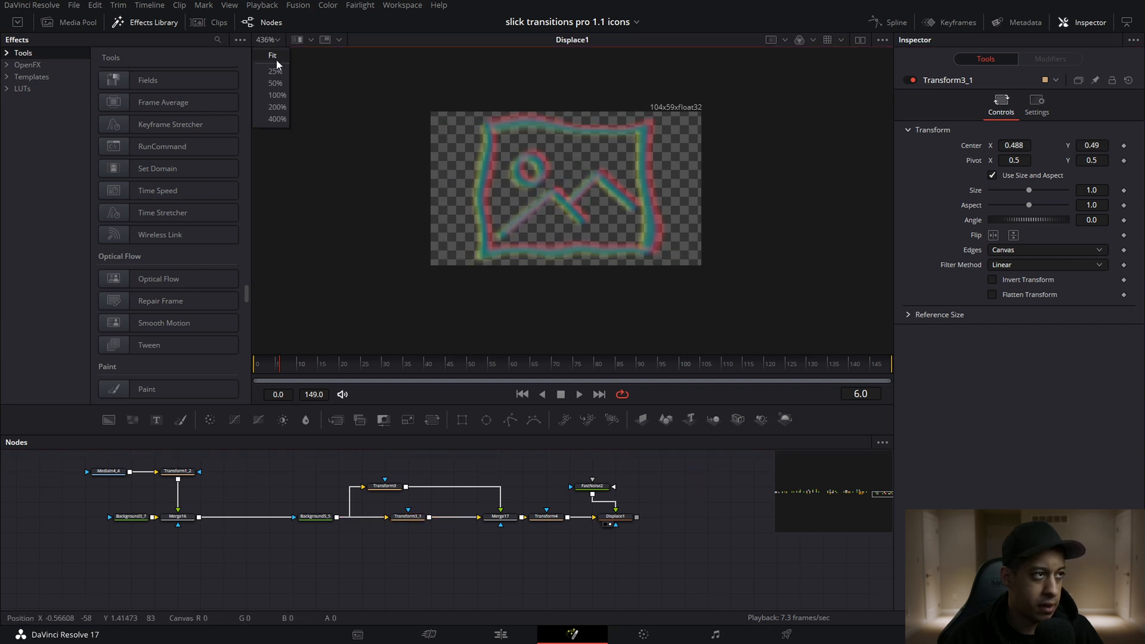
# - Fit the spiral icon preview to the viewer in the newly opened composition
pyautogui.click(272, 56)
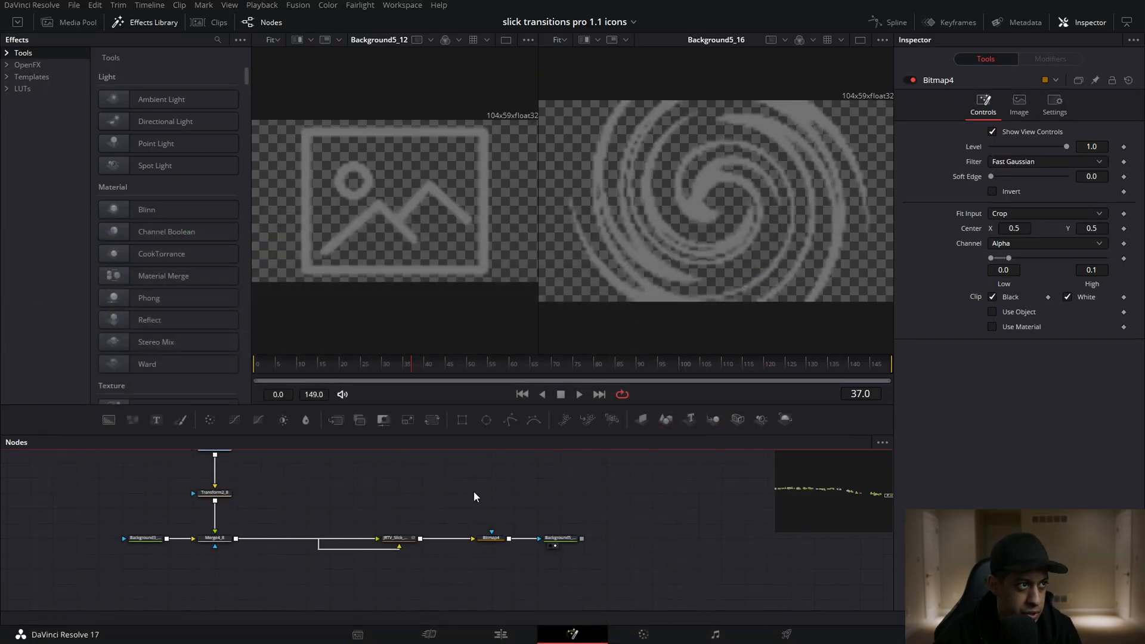
# - Select a Slick Transitions Pro spin transition, set Spin Start out-to-in, and play it back
pyautogui.click(499, 633)
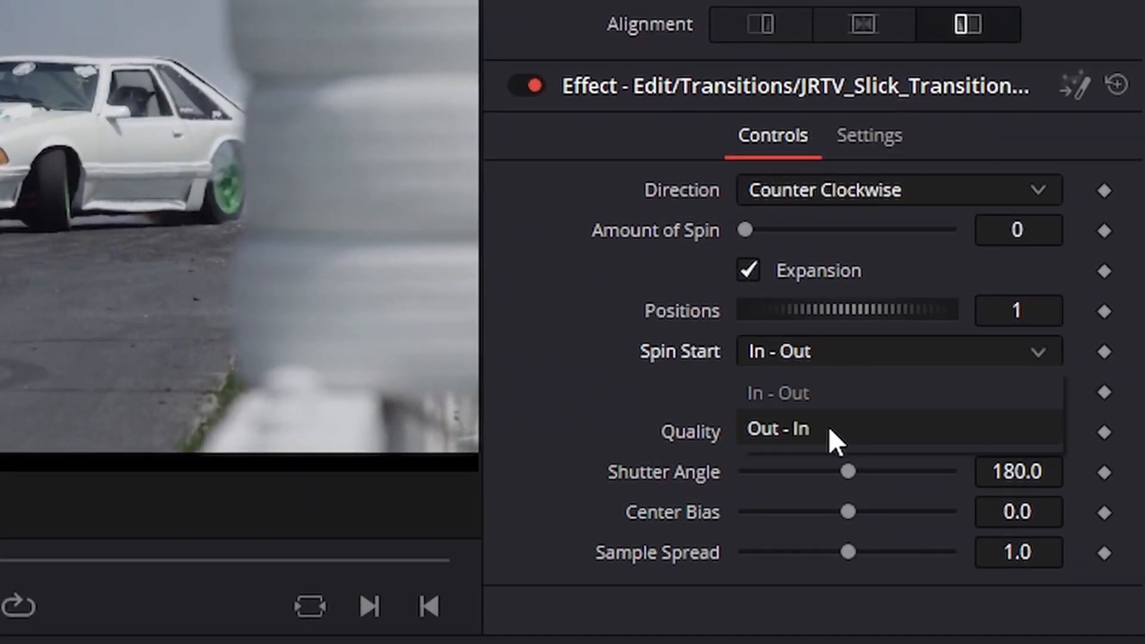
pyautogui.click(777, 428)
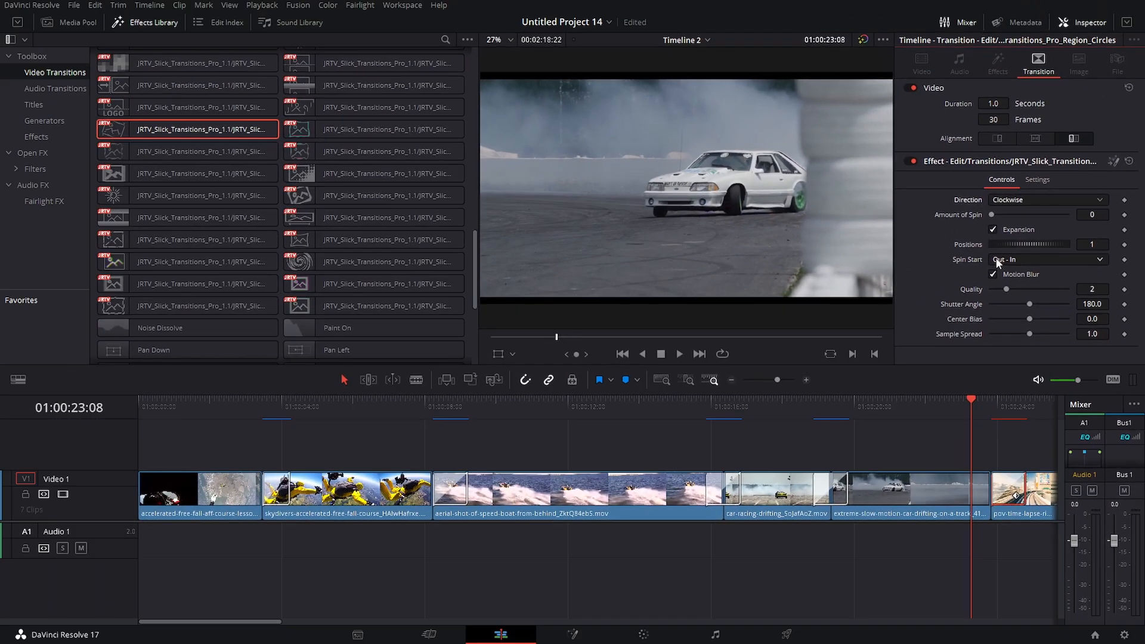
pyautogui.click(677, 353)
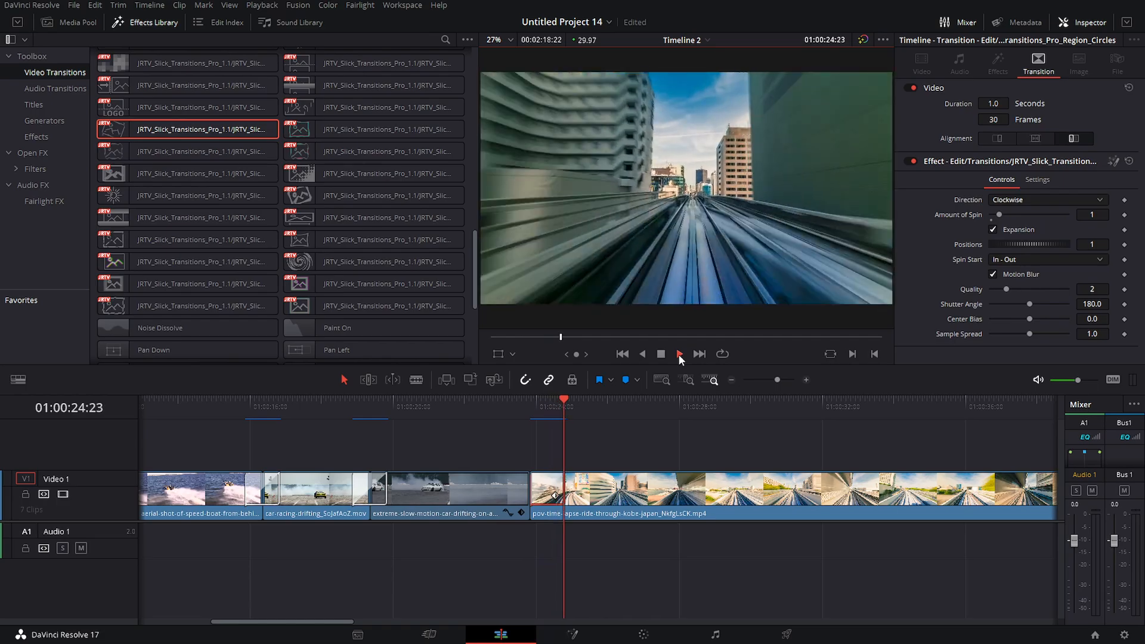